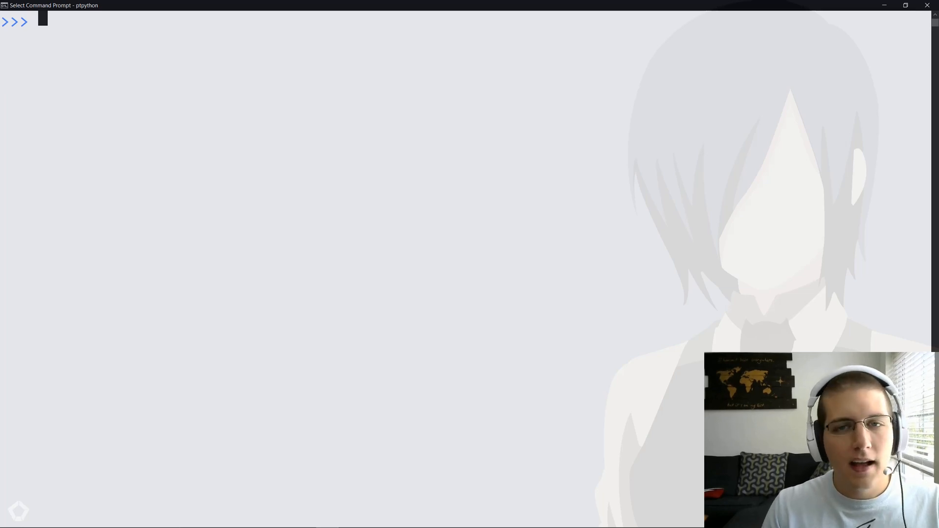
mouse_move(42, 27)
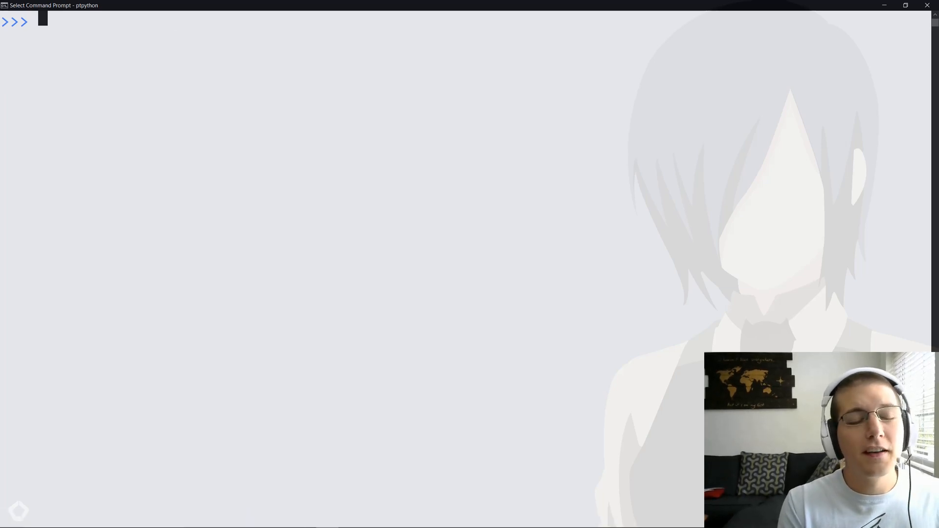
Define the list nums = [87, 71, 58]
text(nums = [)
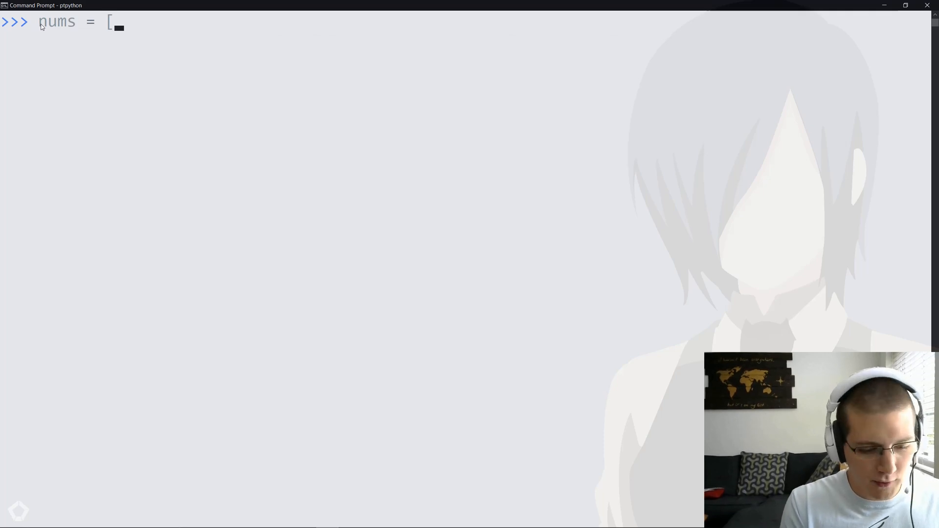
text(87,)
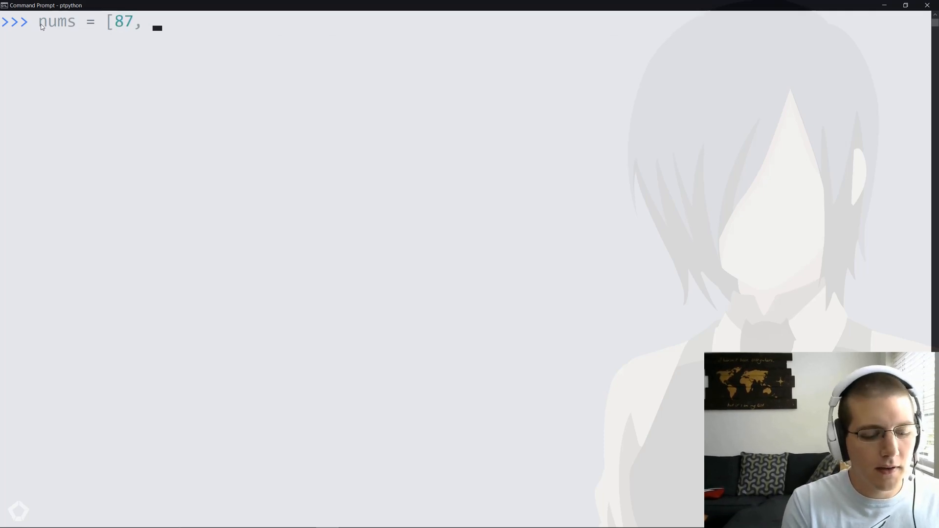
text(71,)
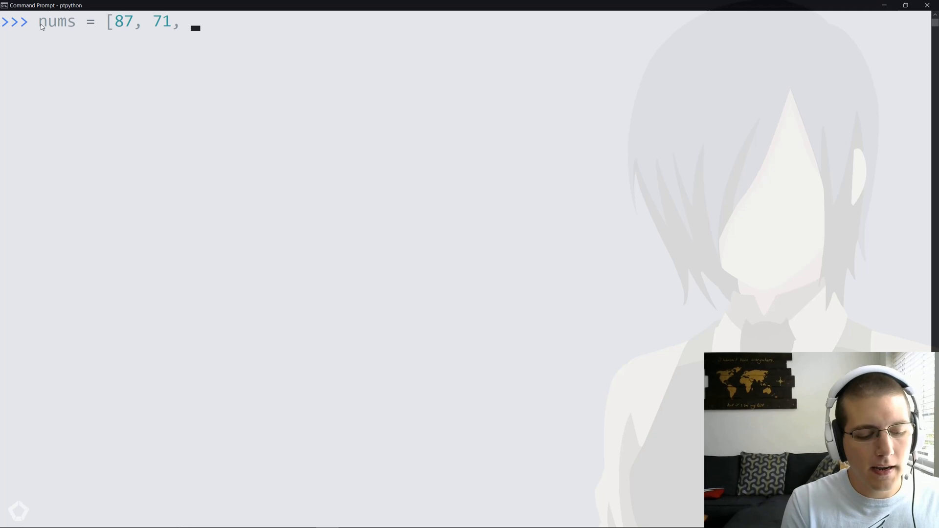
text(58])
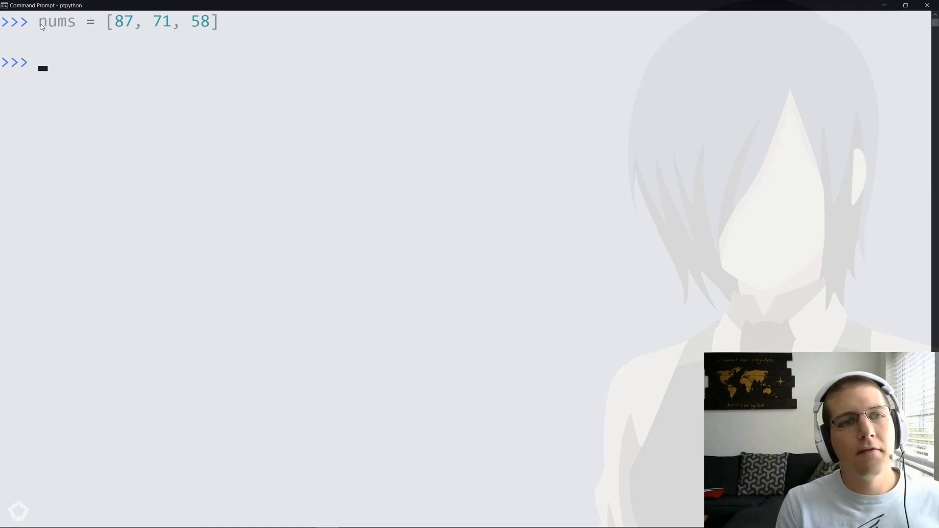
Show the first item 87 with nums[0] and the last item 58 with nums[2]
text(nums[0])
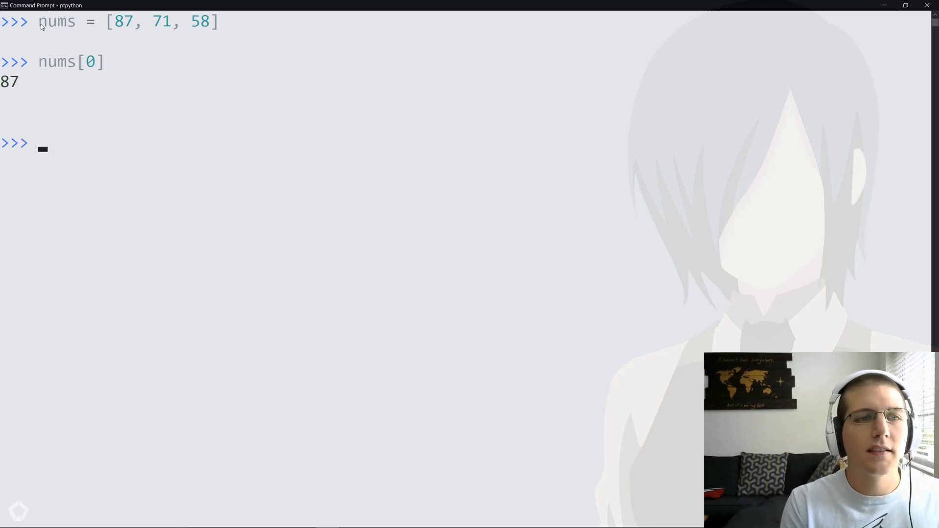
text(nums[)
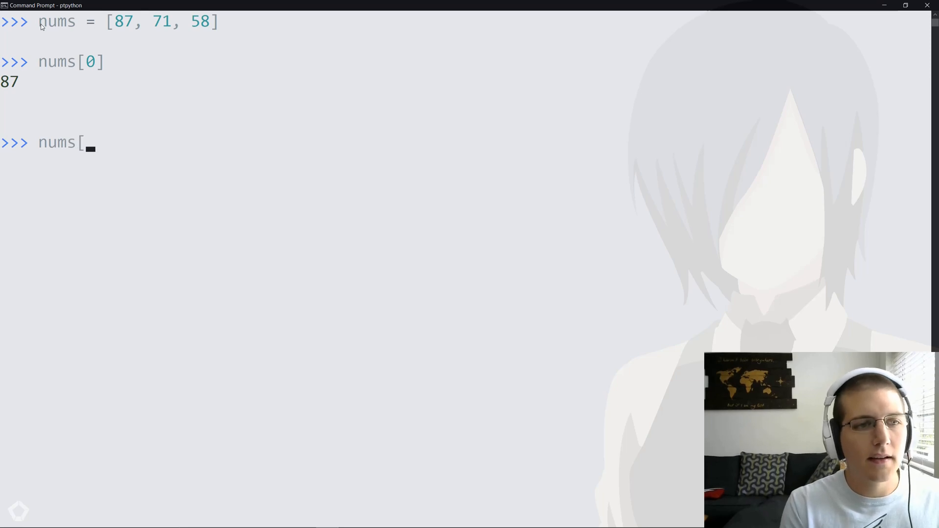
text(2])
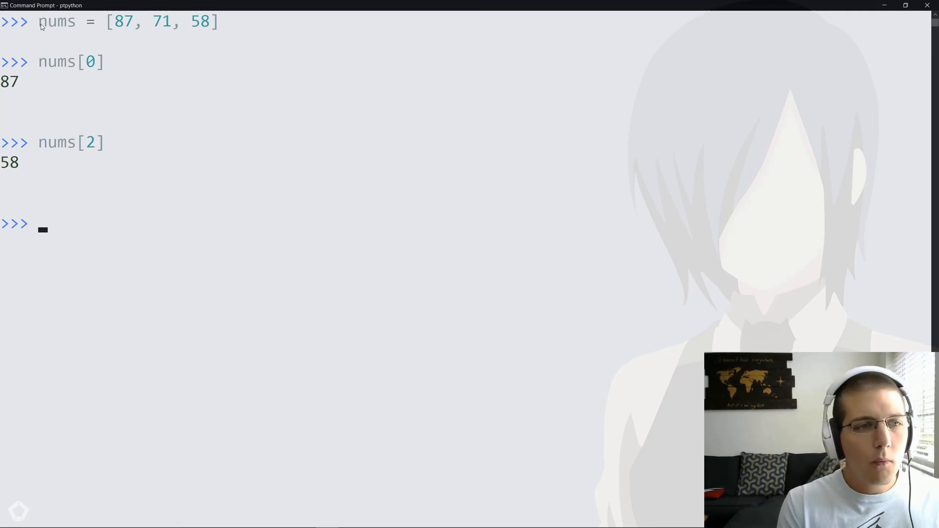
Evaluate len(nums) as 3 and len(nums) - 1 as 2
text(num)
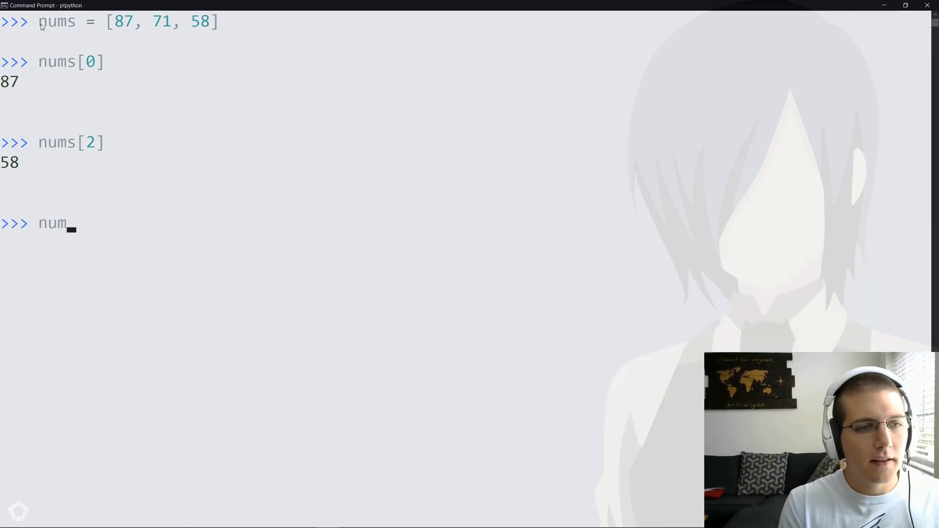
text(len()
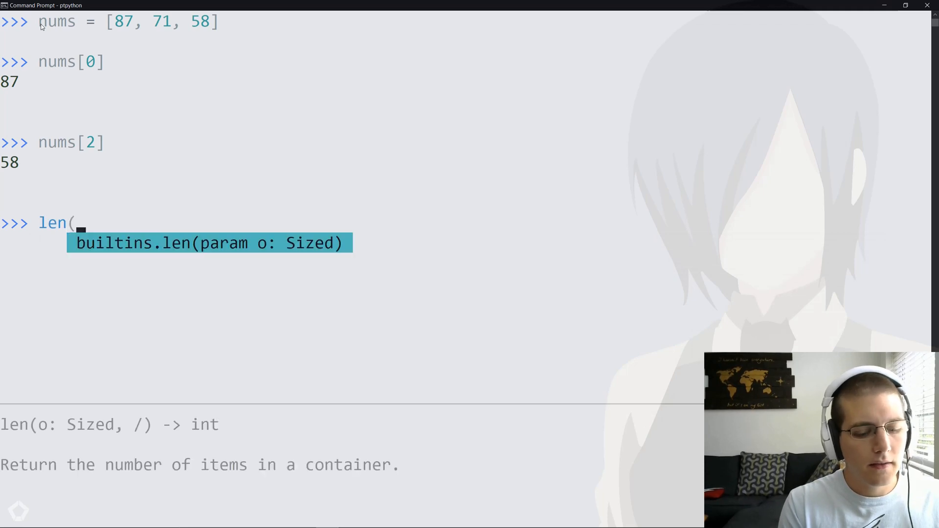
text(nums)
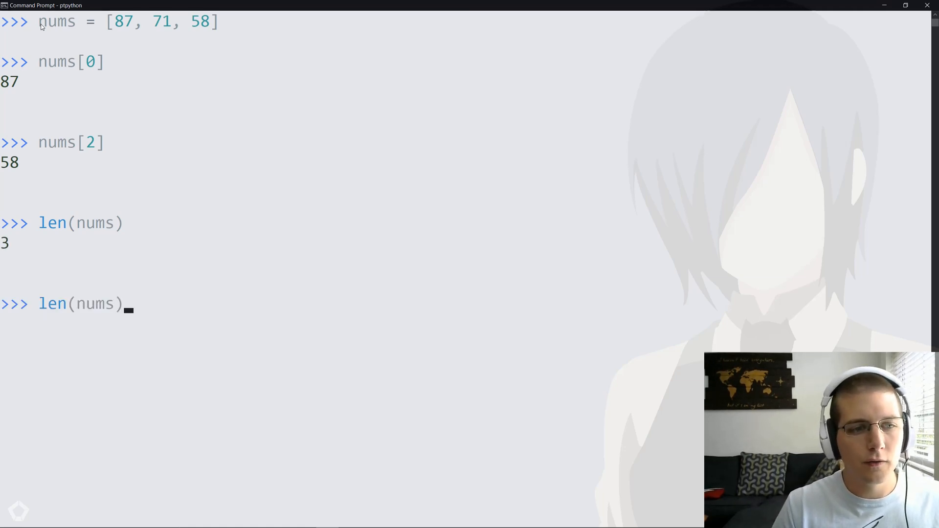
text(- 1)
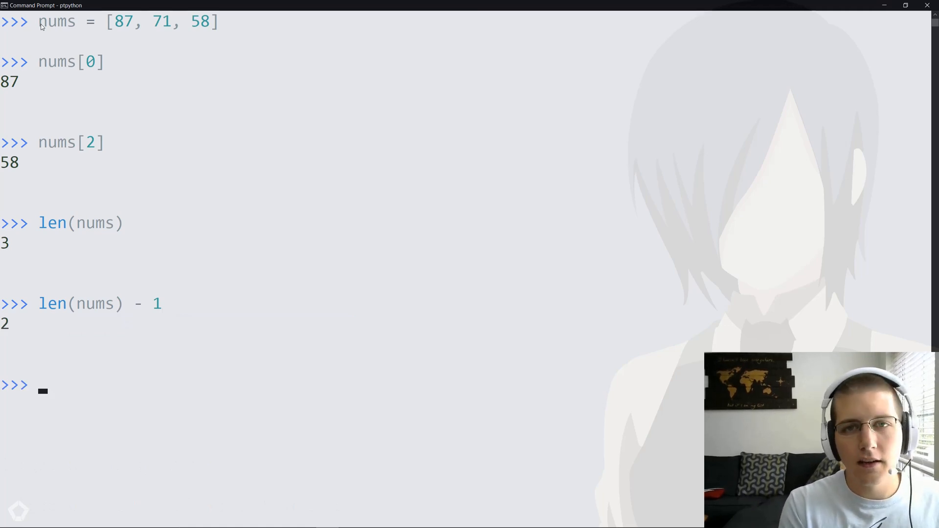
Index the last item with nums[len(nums) - 1]
text(num)
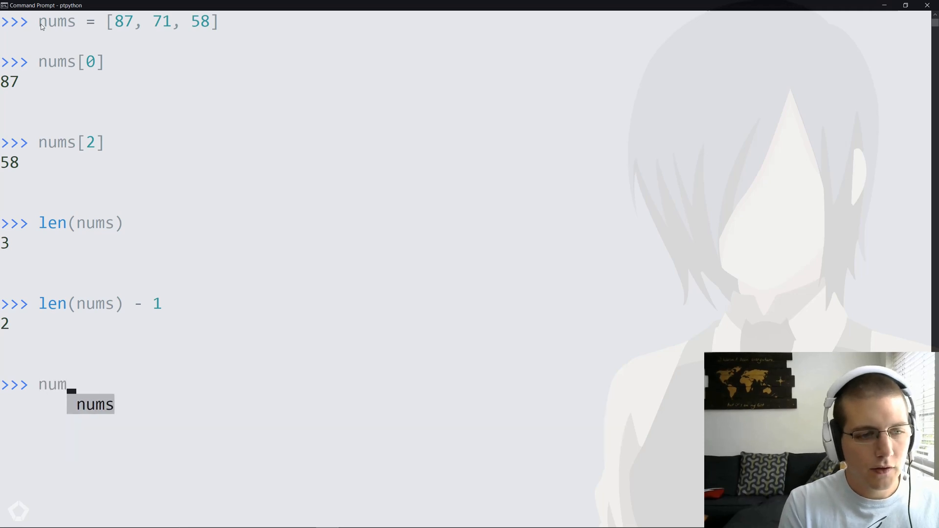
text(s[1)
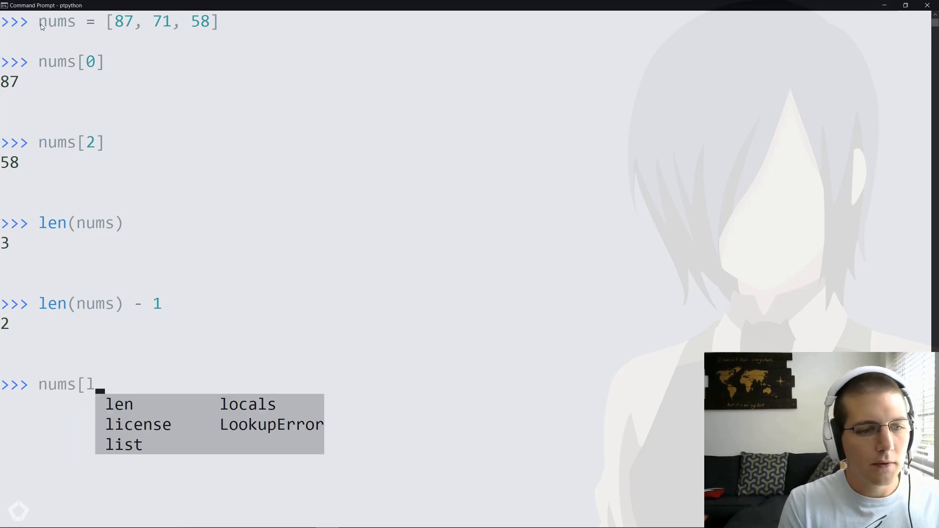
text(en(nums)
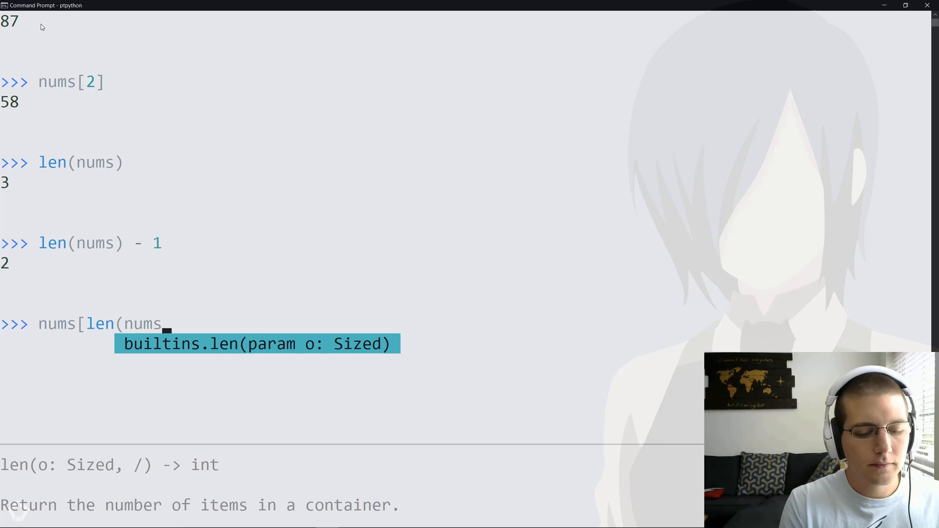
text() - 1])
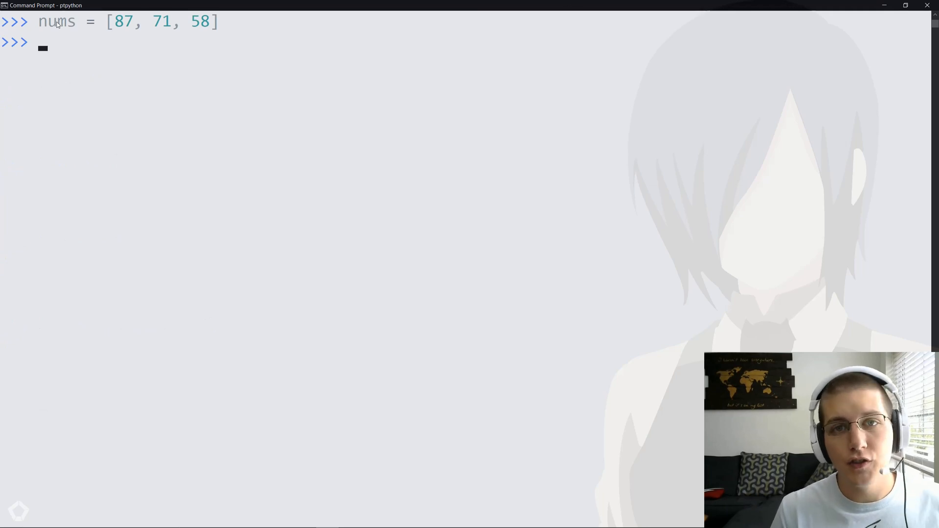
Pop the last number 58 off nums, leaving [87, 71]
text(nu)
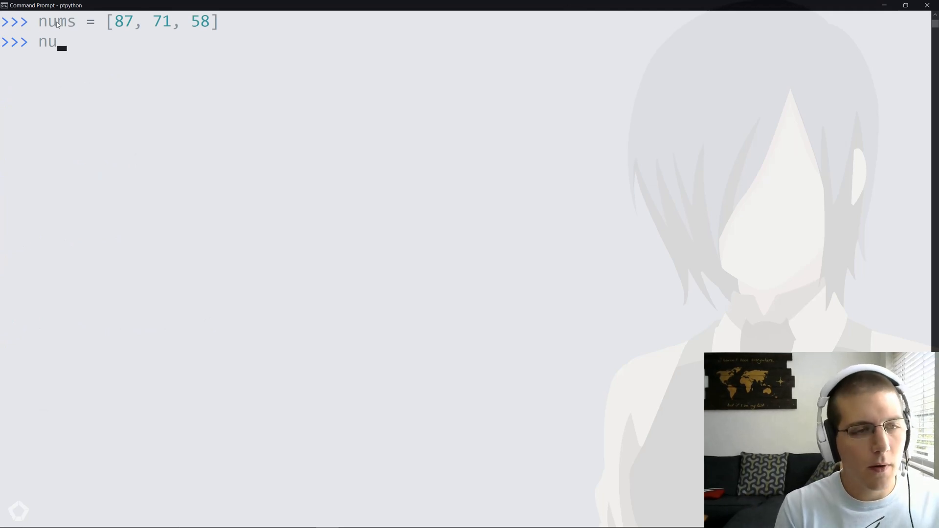
text(ms.)
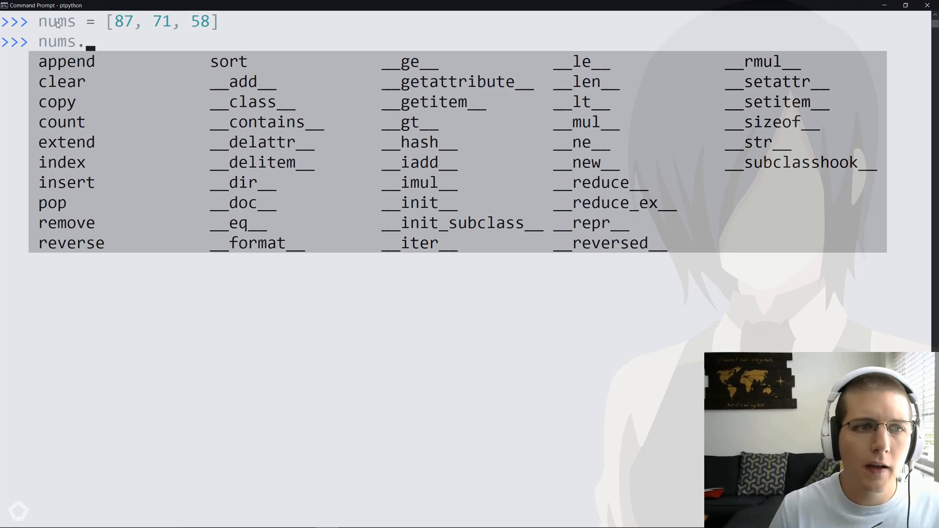
text(append)
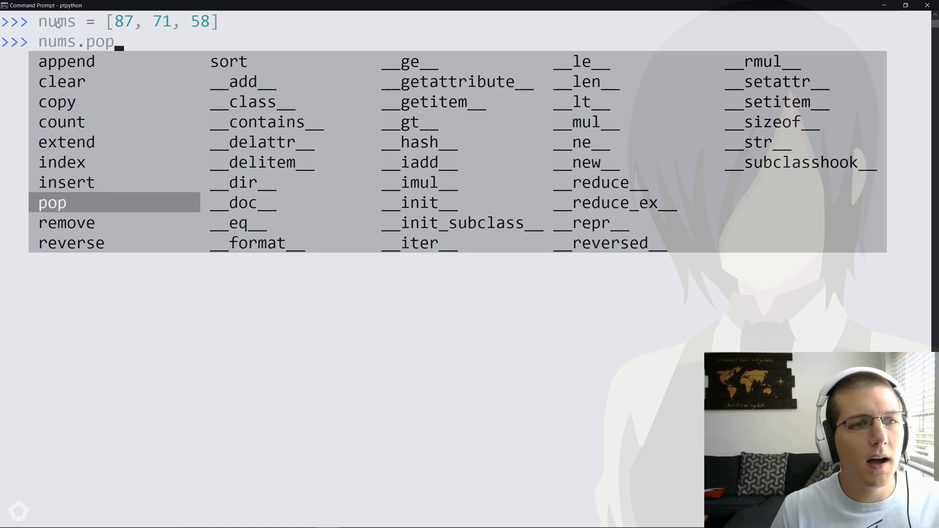
text(())
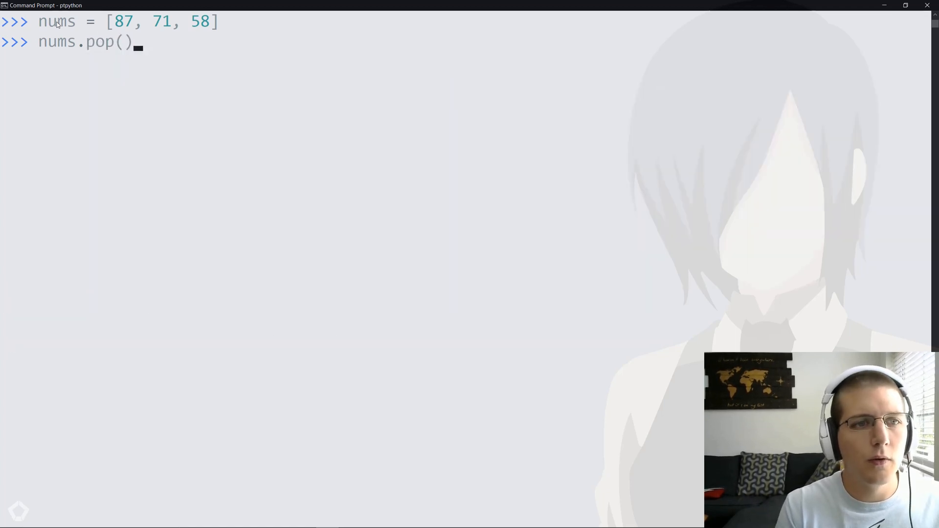
text(()
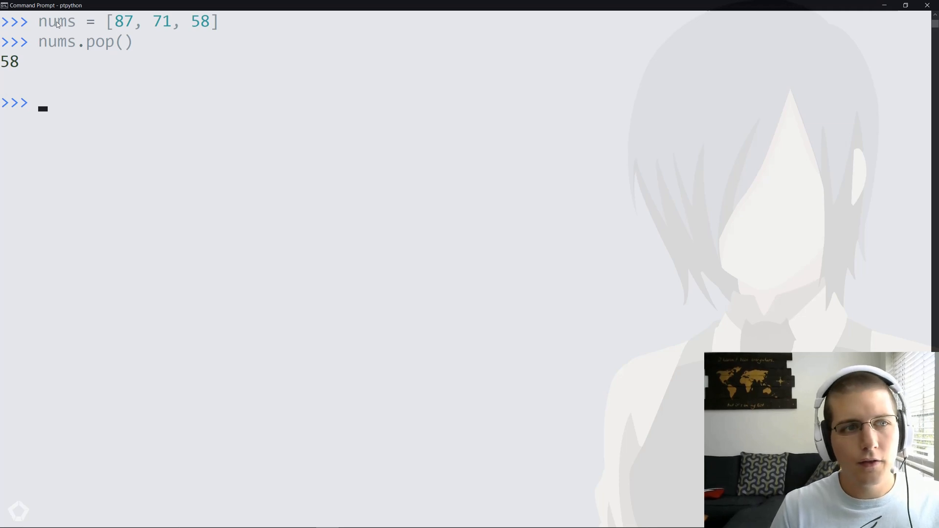
text(nums)
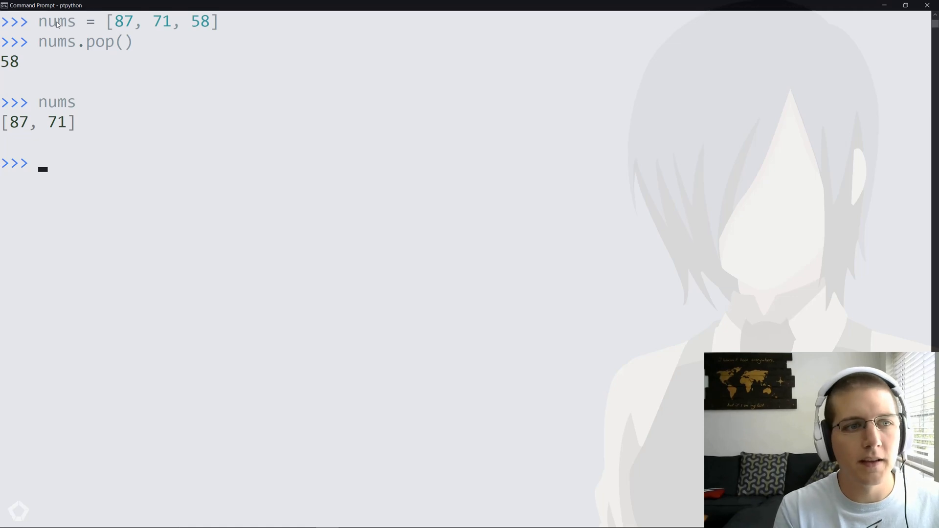
Append 58 back so nums holds three items again
text(num)
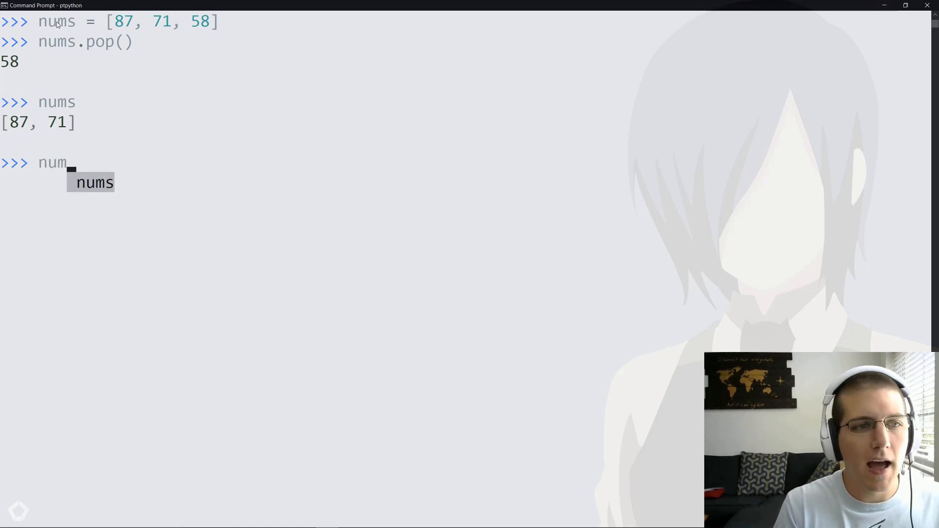
text(.append)
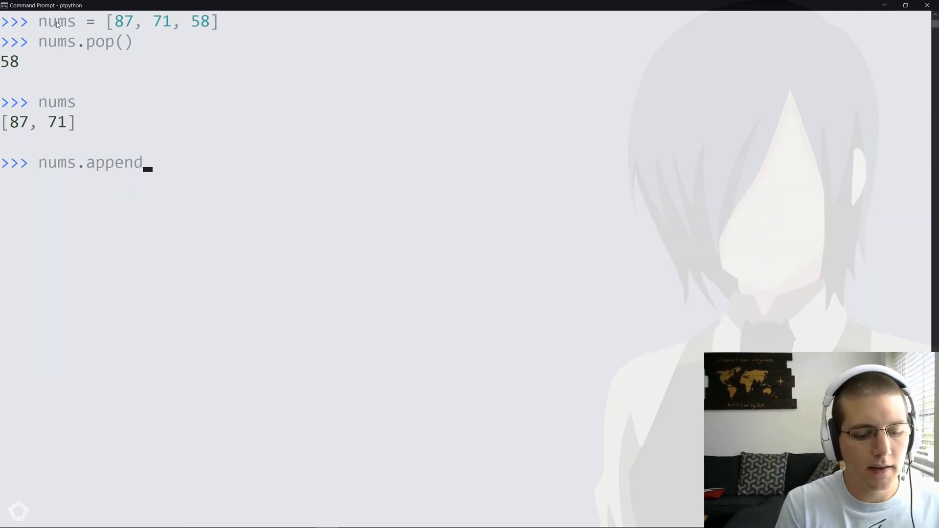
text((58))
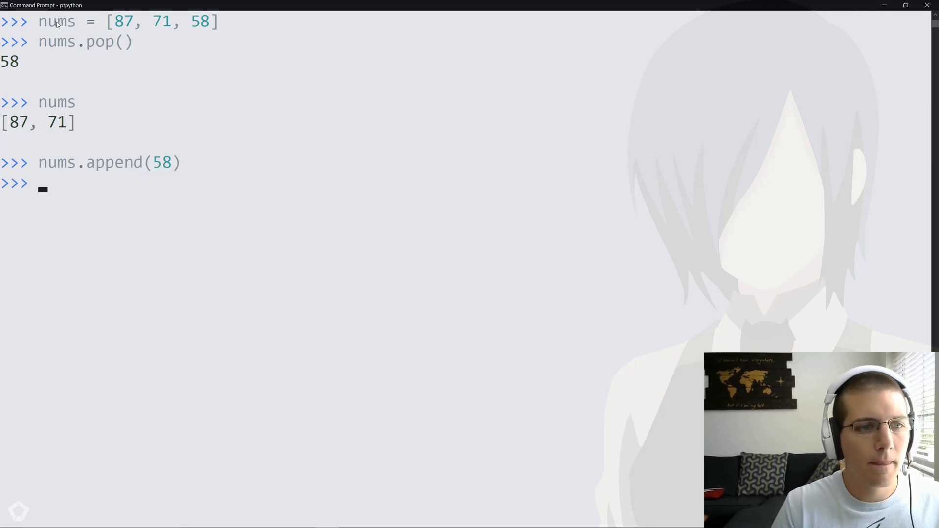
text(nums = [87, 71, 58])
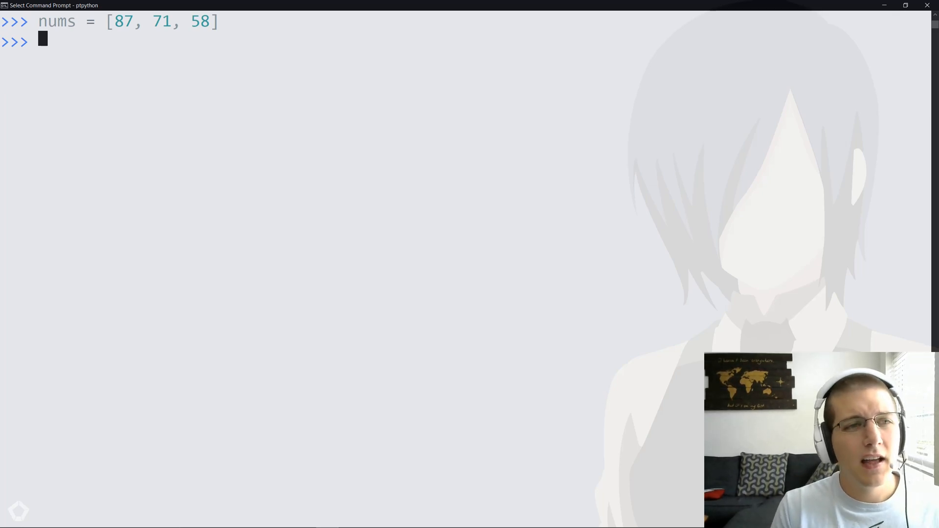
Get the last item 58 with nums[-1], then try nums[-2] for the second-to-last
text(nu)
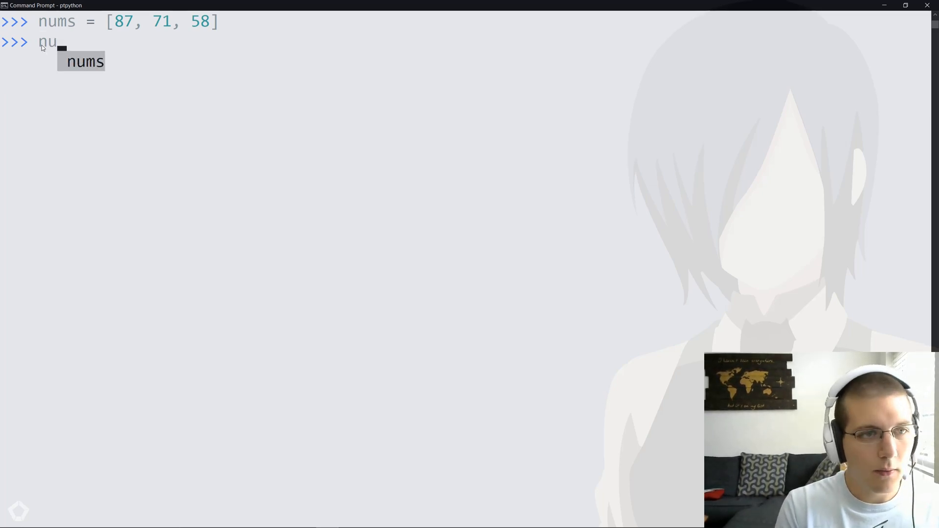
text(ms[-)
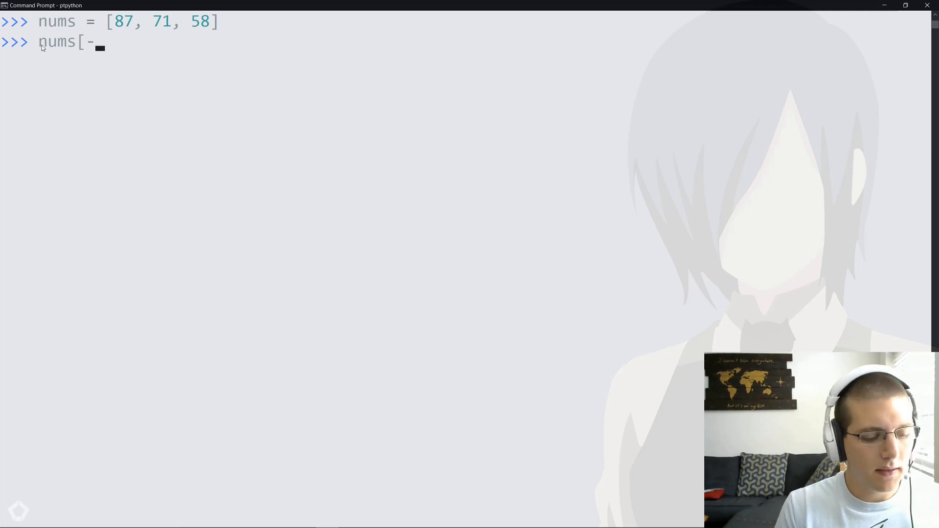
text(1])
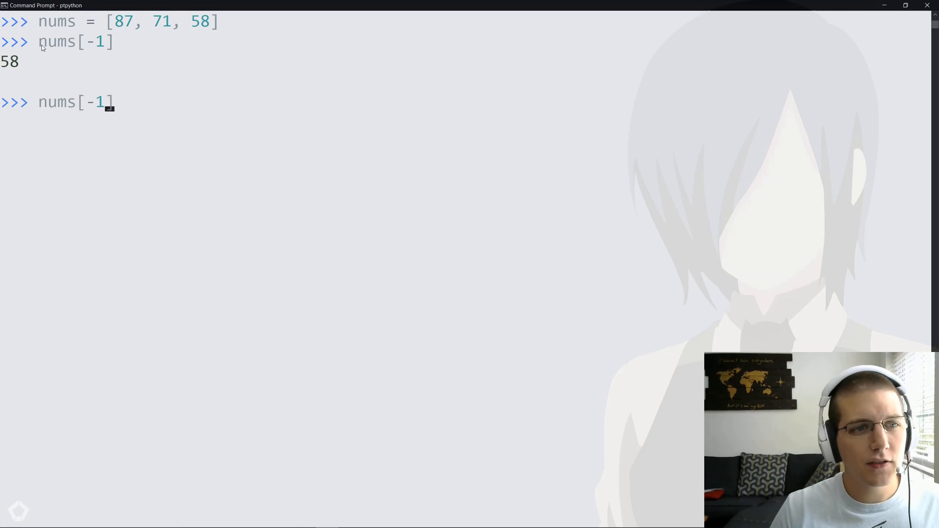
text(2)
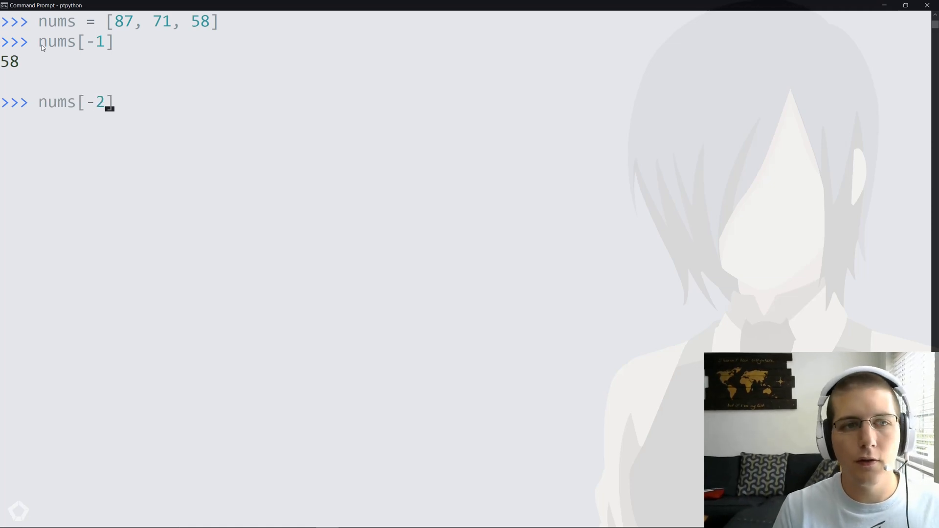
key(enter)
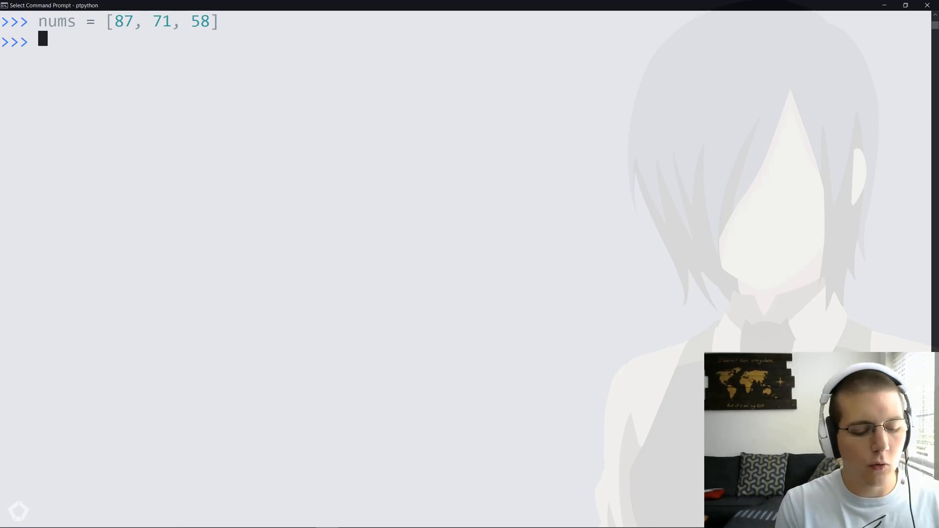
Unpack *rest, last = nums so rest is [87, 71] and last is 58
text(*rest,)
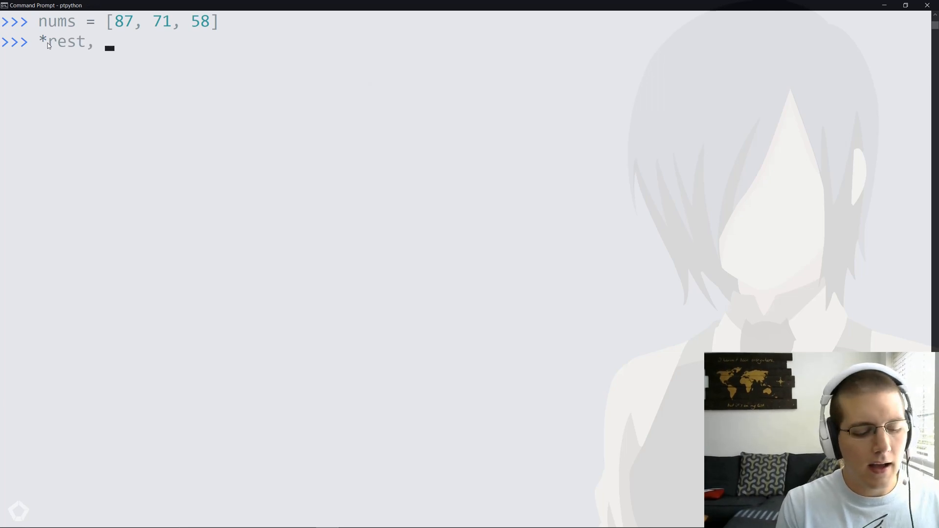
text(last =)
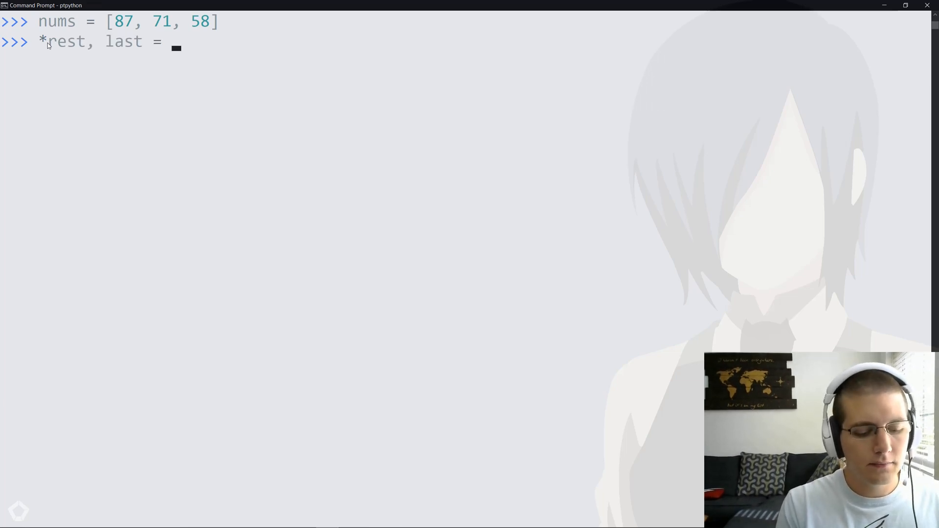
text(nums)
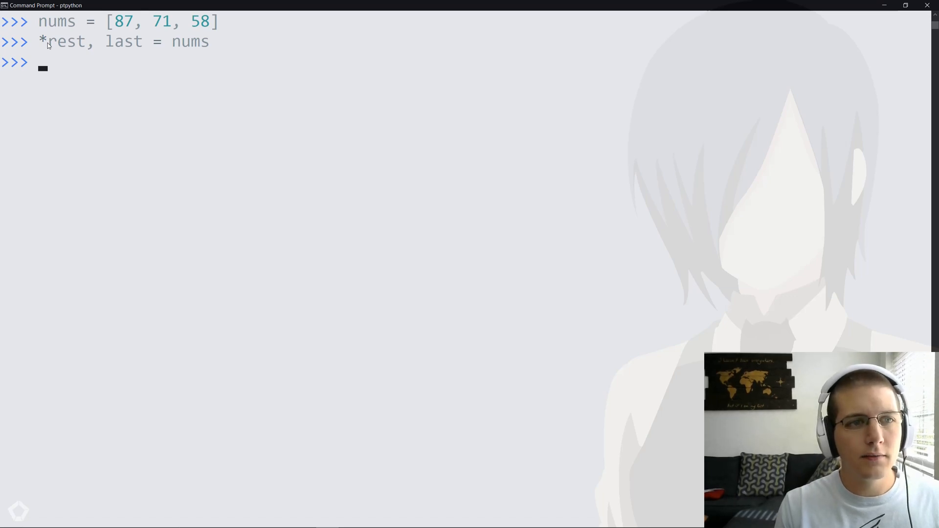
mouse_move(178, 47)
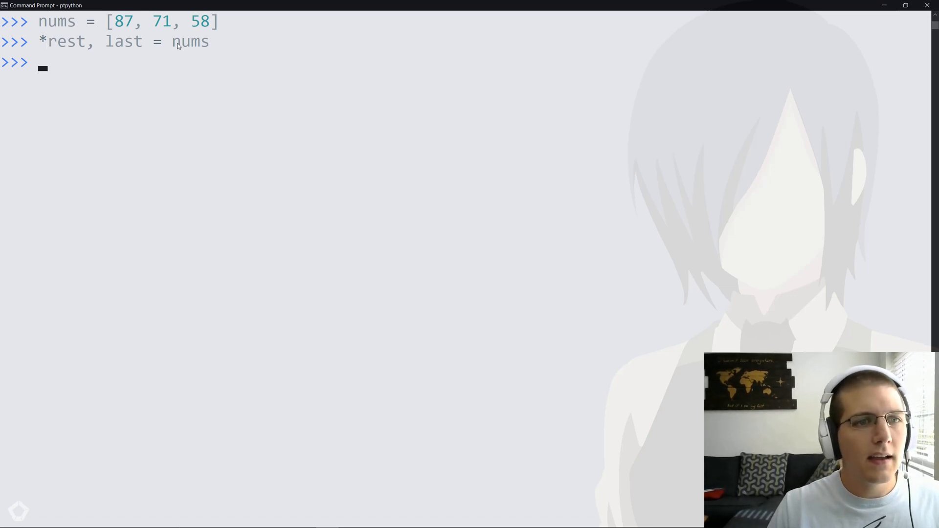
double_click(190, 41)
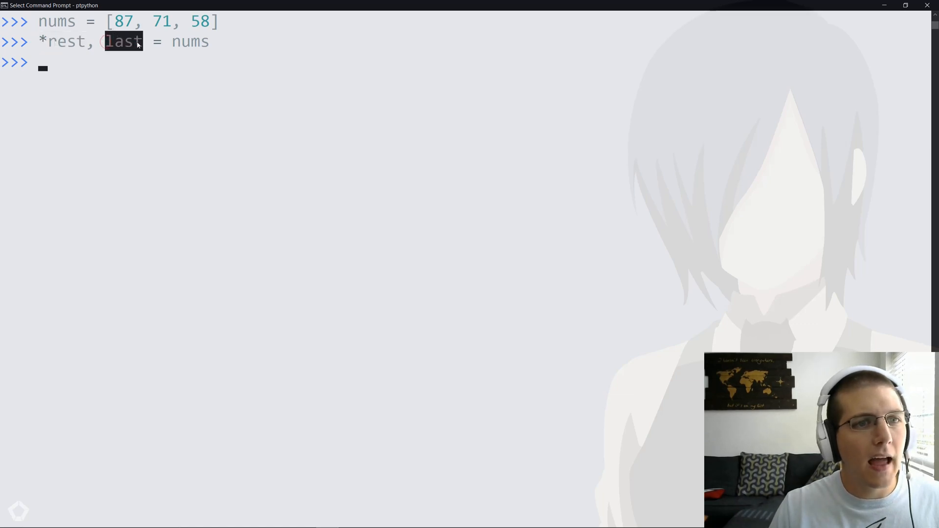
text(rest)
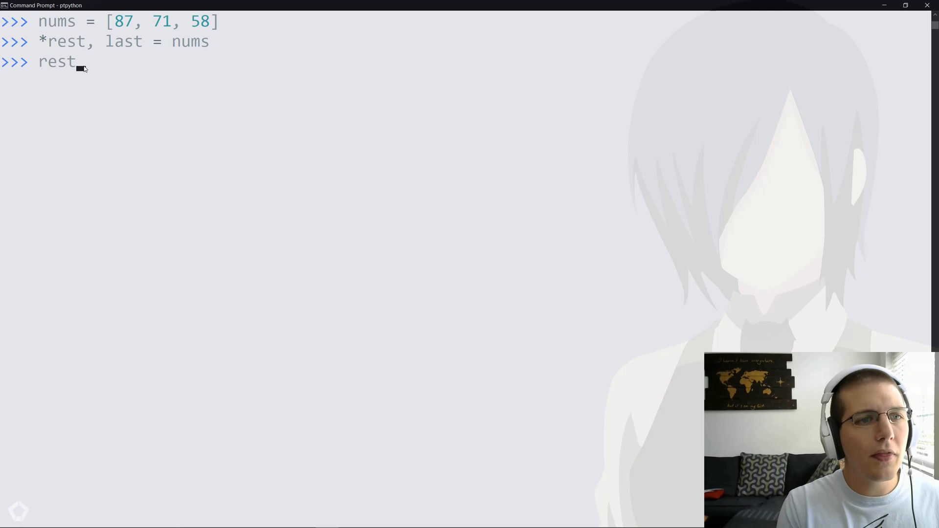
key(Enter)
text(last)
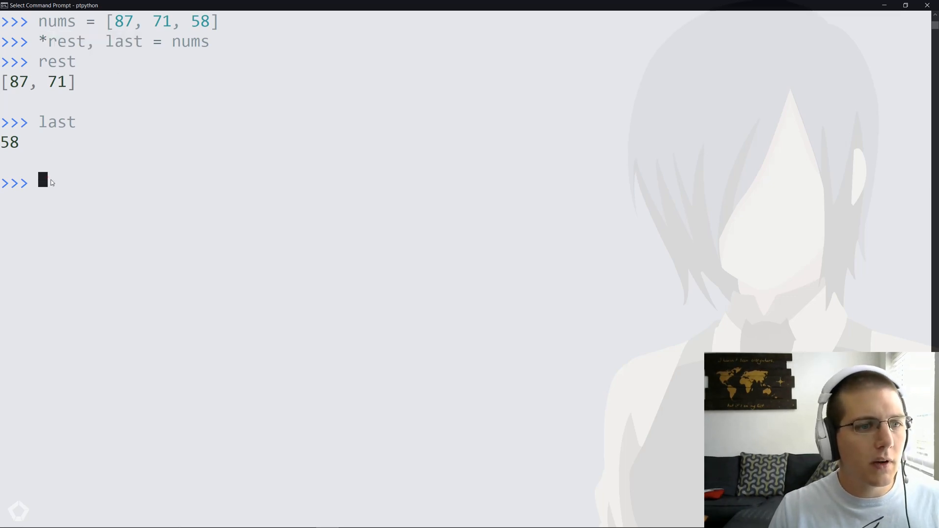
Unpack first, *rest = nums giving first 87 and rest [71, 58]
text(first)
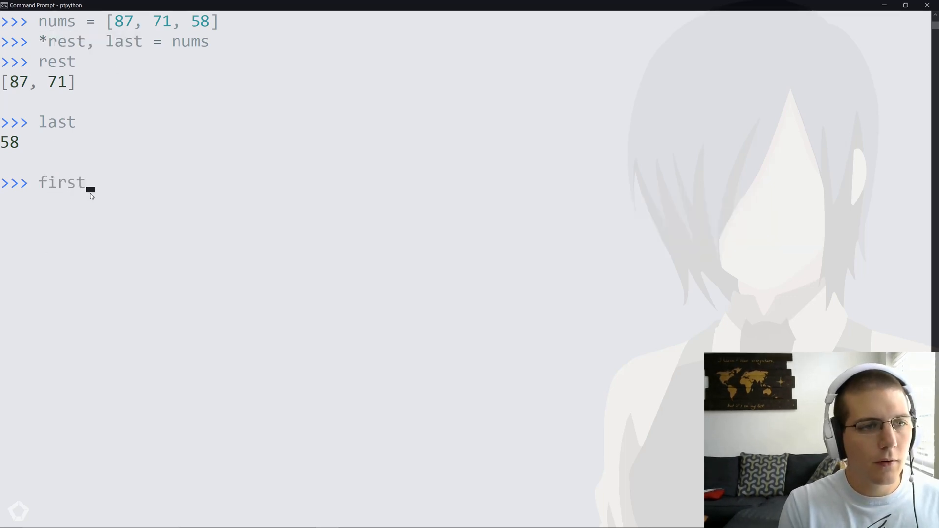
text(, *rest = nums)
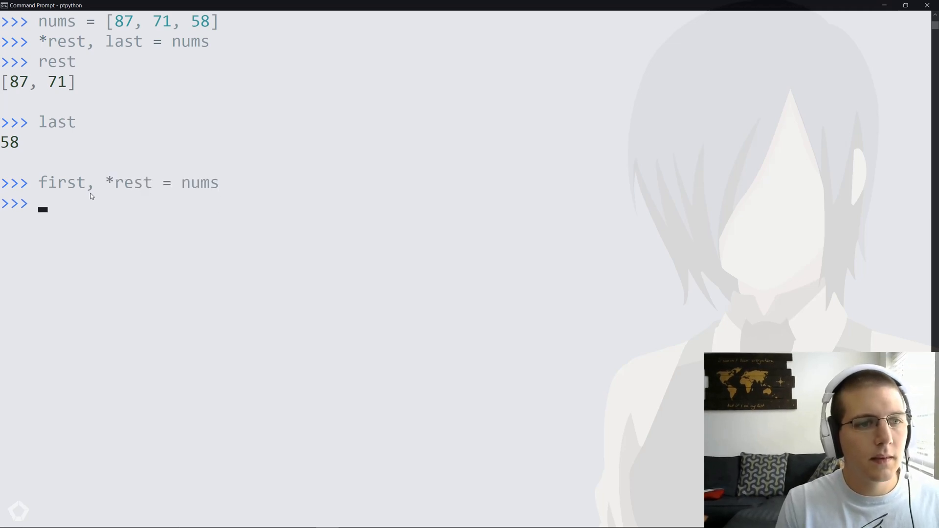
text(first)
text(rest)
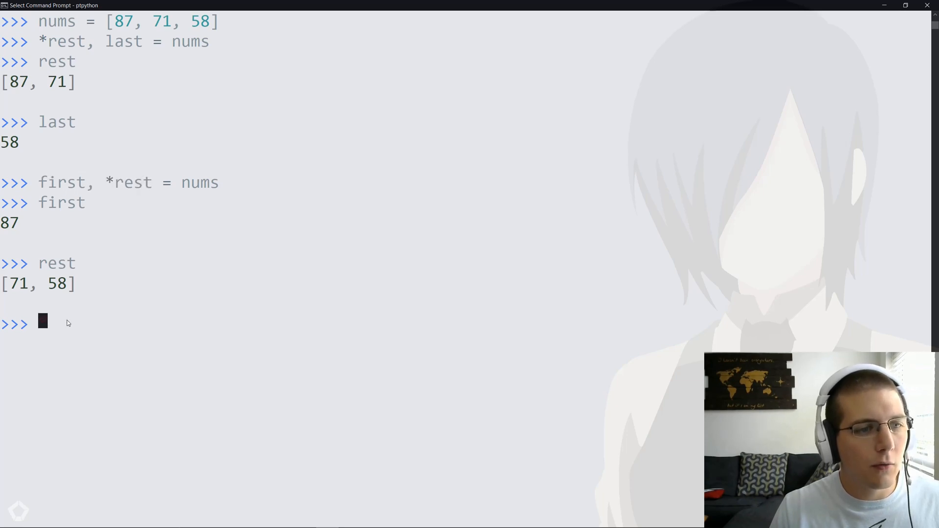
Unpack first, *rest, last = nums giving 87, [71] and 58
text(first,)
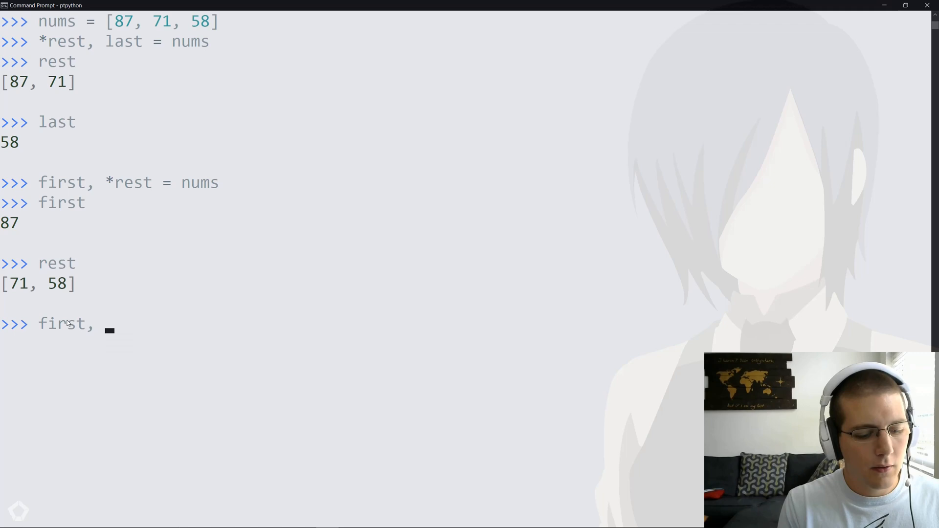
text(*rest)
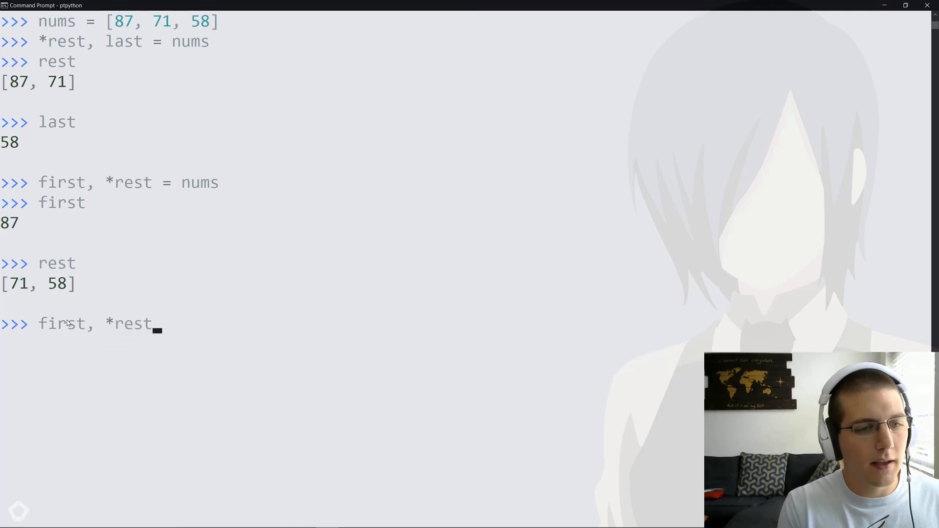
text(, last = nums)
text(first)
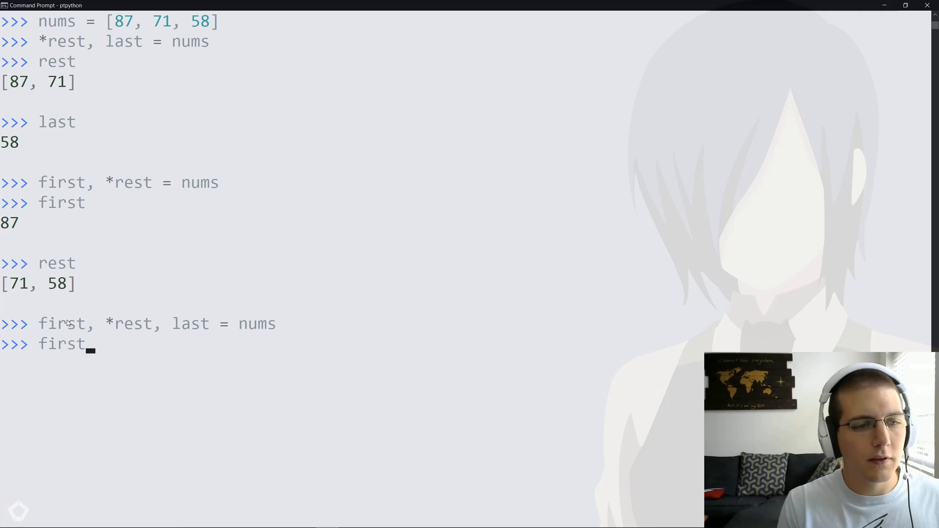
key(enter)
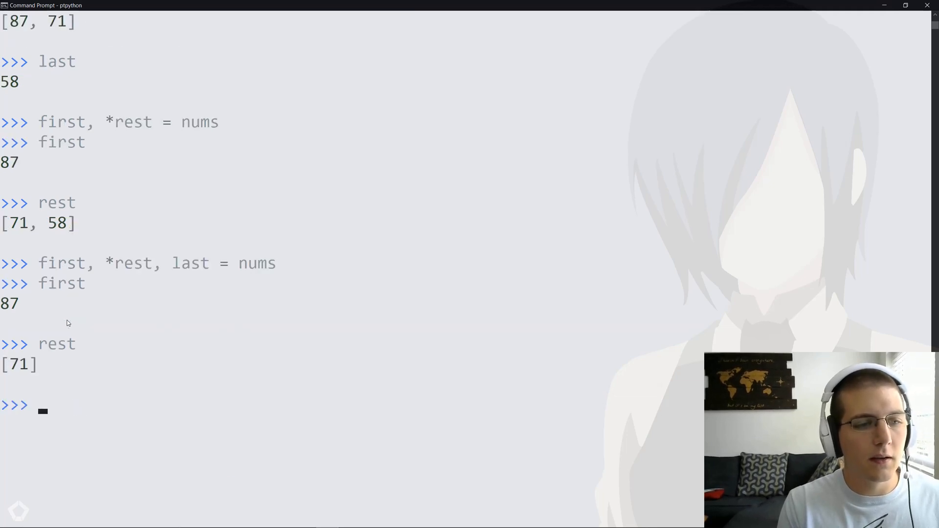
text(last)
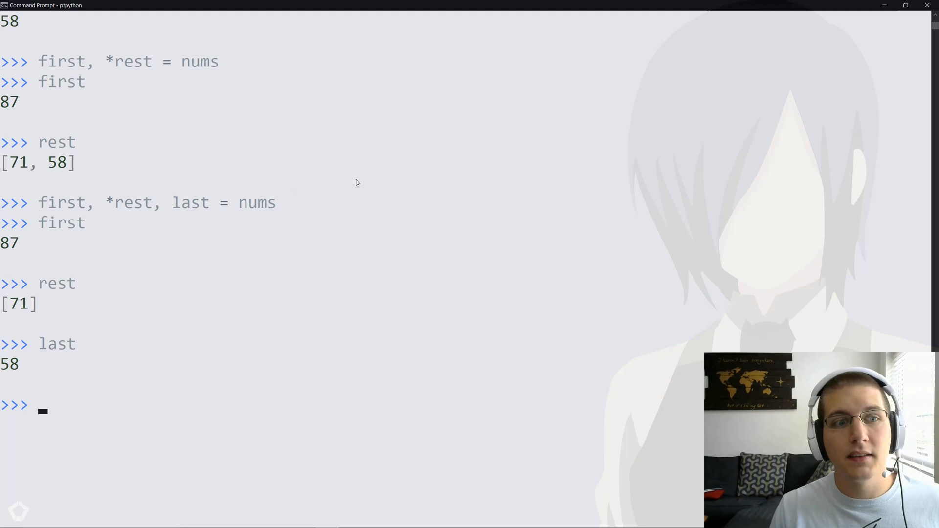
double_click(57, 203)
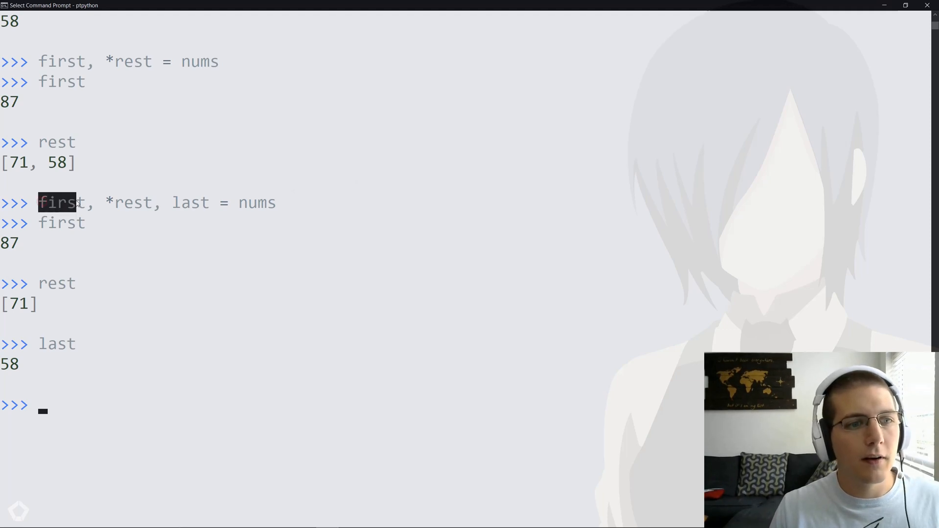
double_click(190, 203)
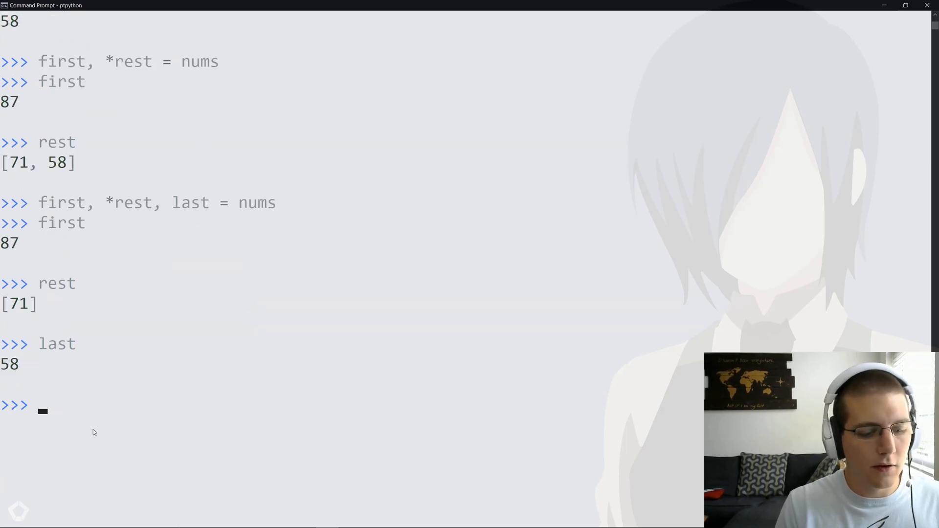
Redefine nums as [87, 71, 58, 59] and unpack it into first, *rest, last again
text(nums =)
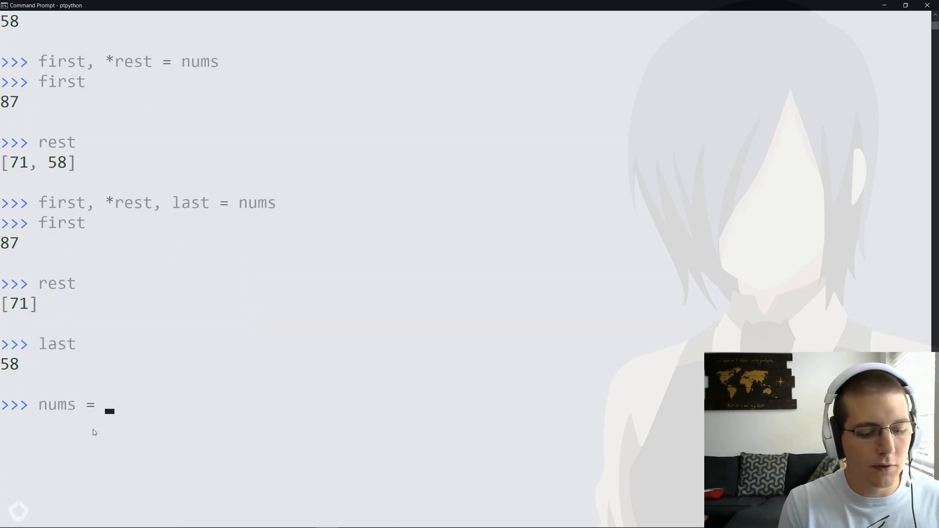
text([87,)
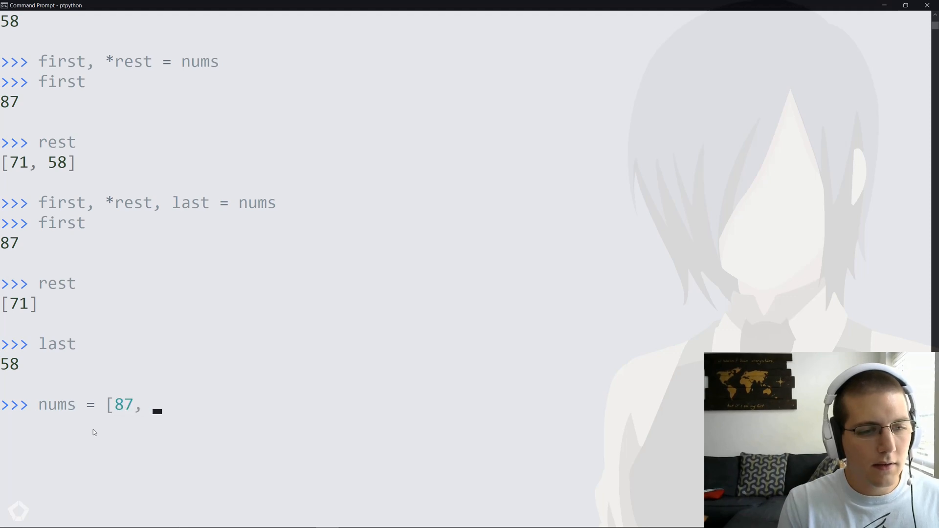
text(71, 5)
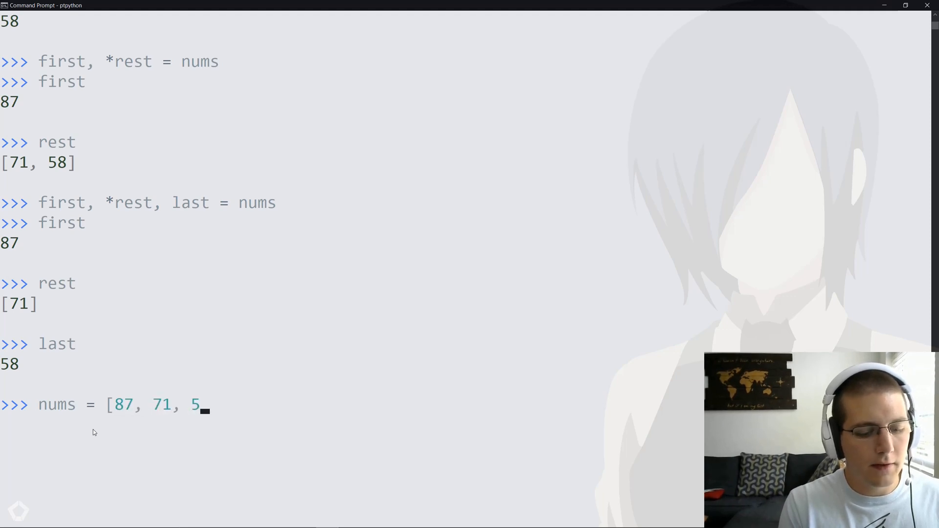
text(8, 59])
text(rest)
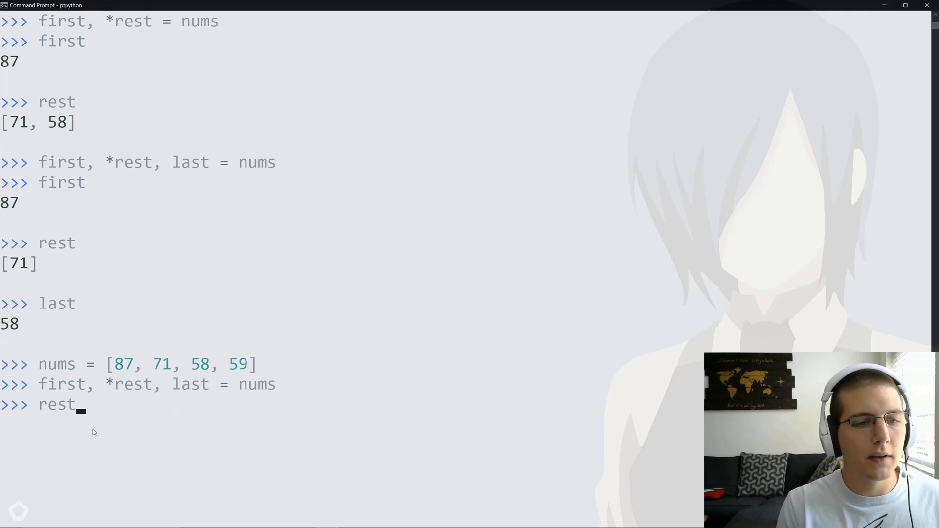
text(fi)
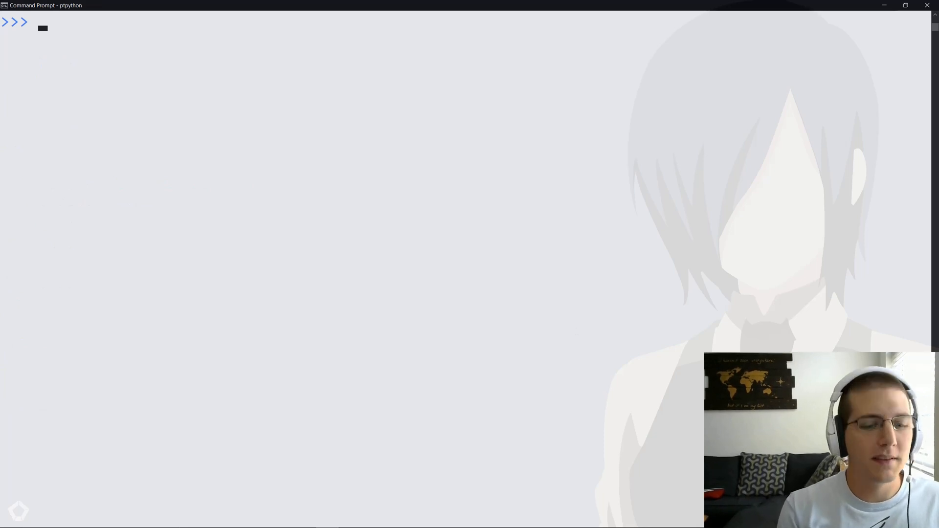
Define the setup string and statement strings, ending with calc = "nums[len(nums) - 1]"
text(first)
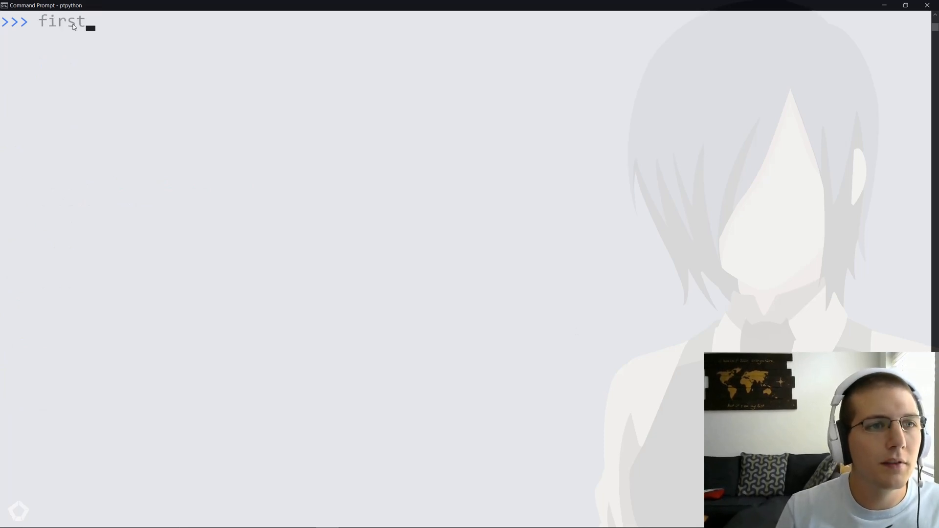
text(nums = [87, 71, 58, 59])
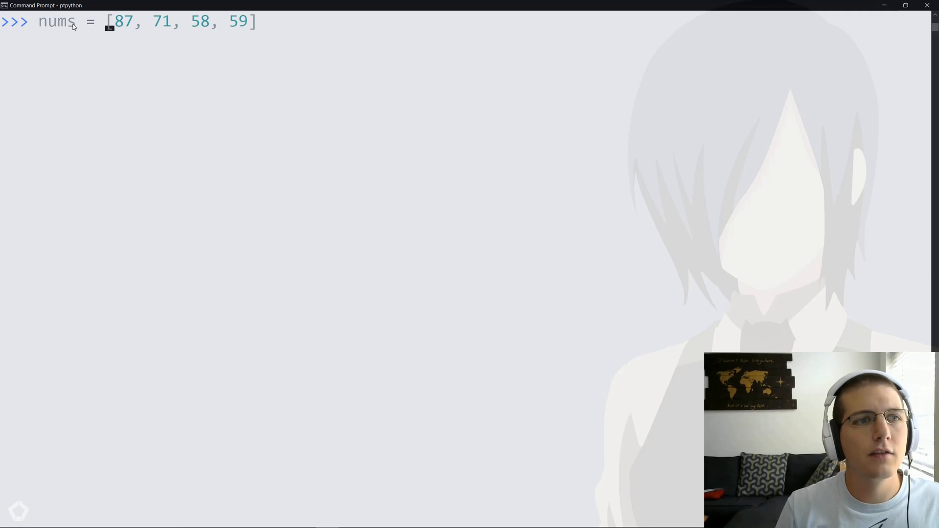
text(setup = ")
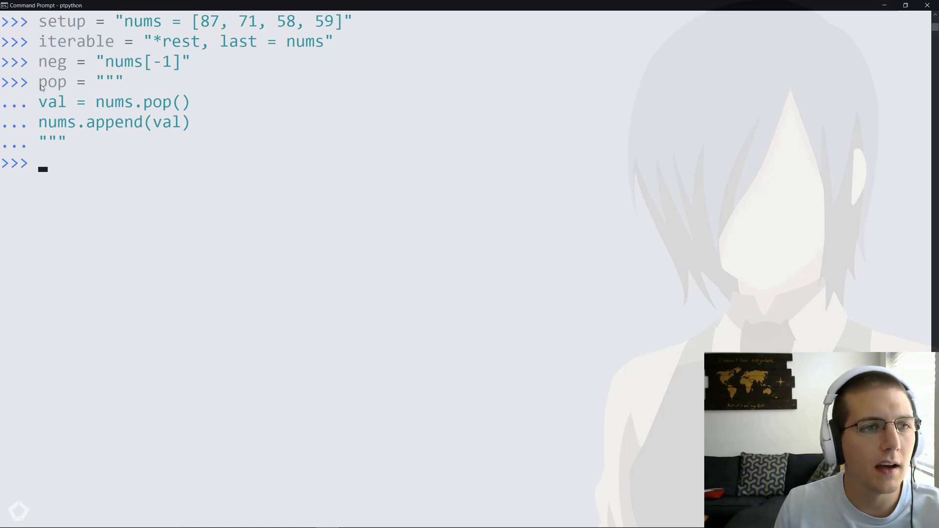
mouse_move(47, 106)
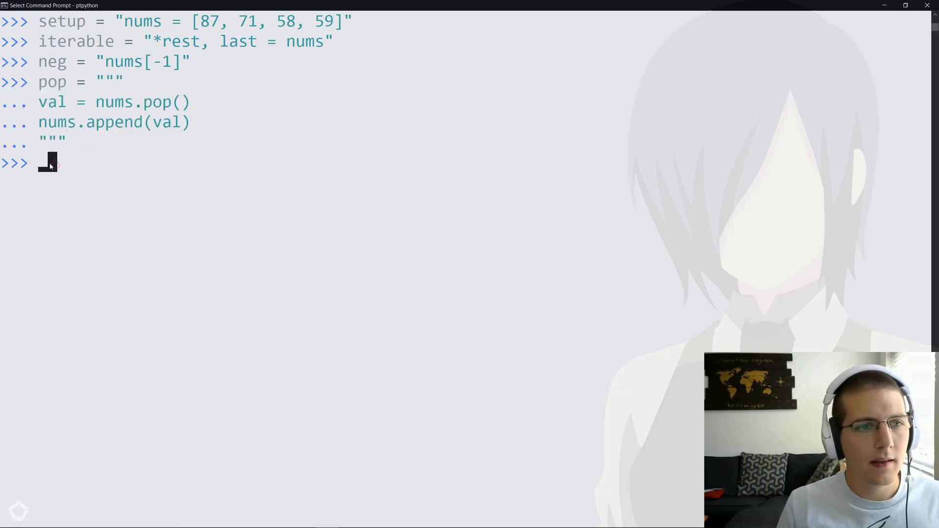
text(calc = "nums[len(nums) - 1]")
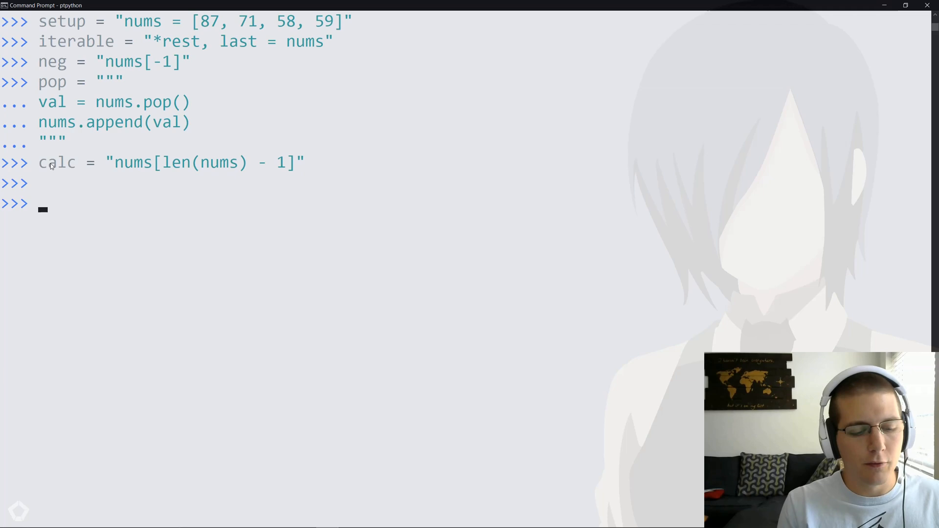
Run min(timeit.repeat(...)) for each approach; negative indexing fastest at about 0.0316
text(mi)
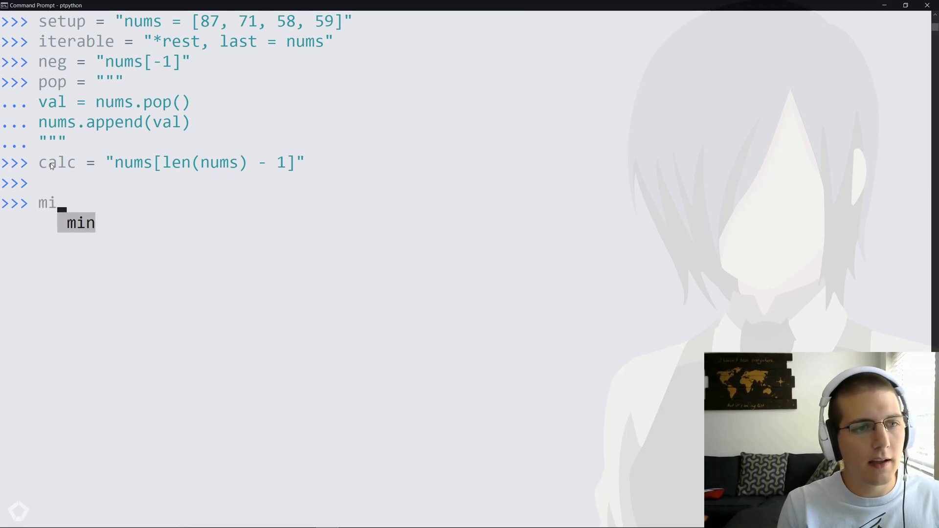
text(n()
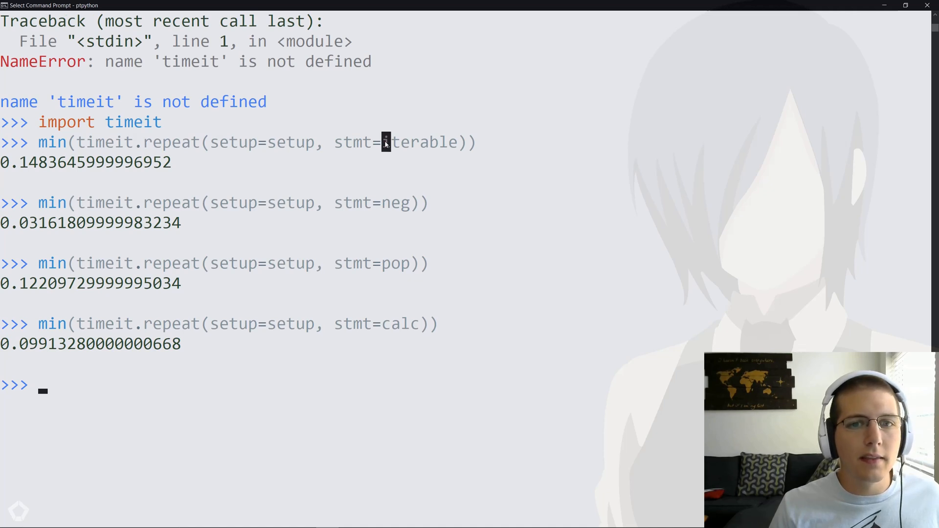
Highlight the iterable and pop statements and the calc result while reviewing the timings
double_click(420, 142)
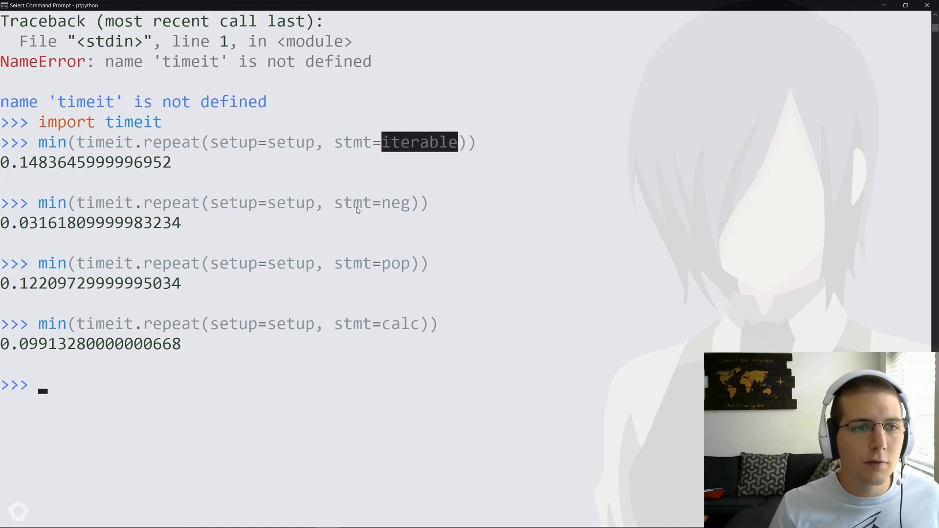
double_click(394, 203)
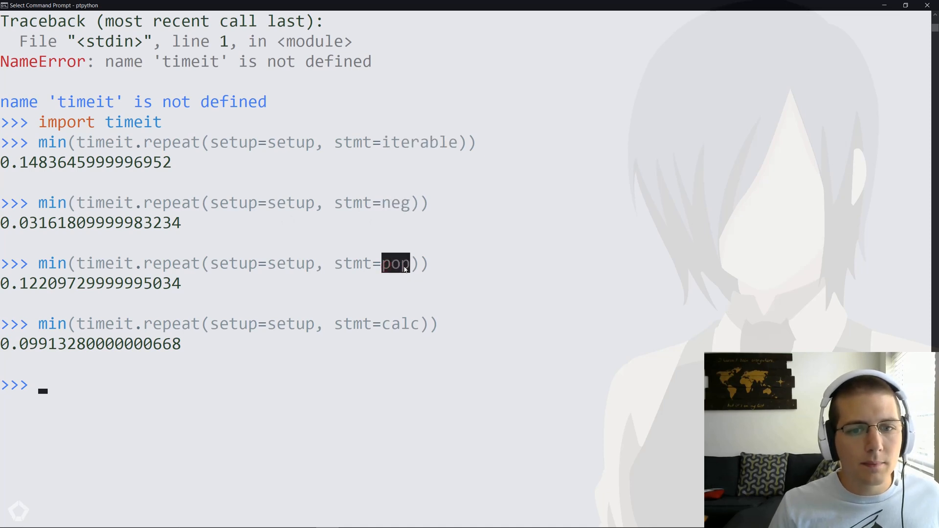
double_click(401, 324)
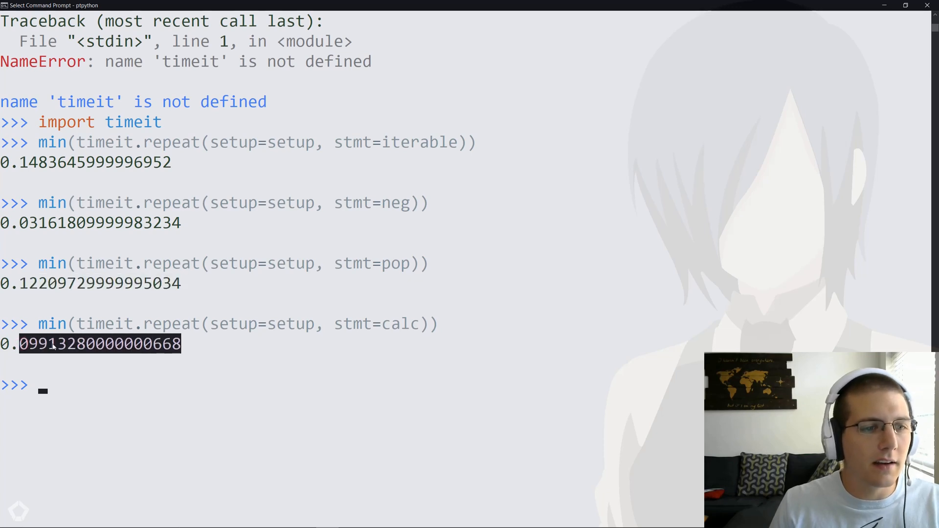
mouse_move(20, 226)
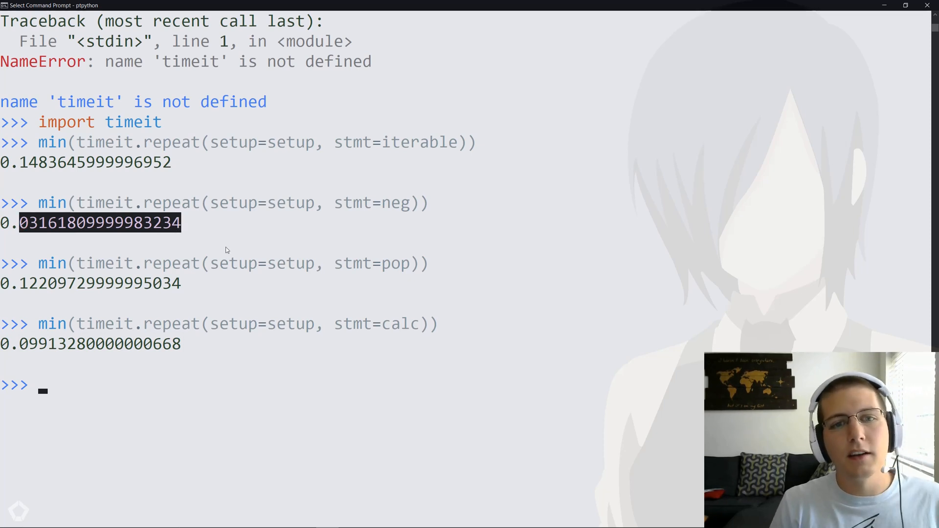
mouse_move(81, 143)
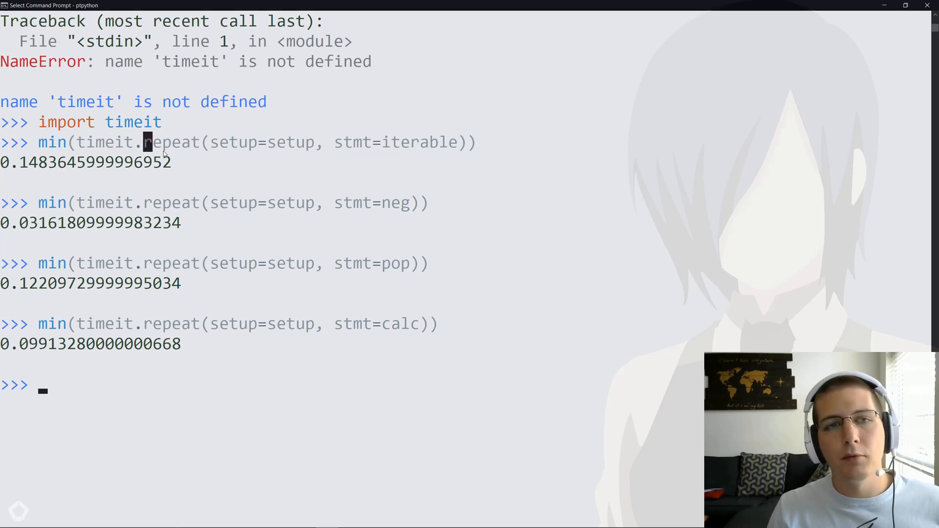
triple_click(84, 162)
text(")
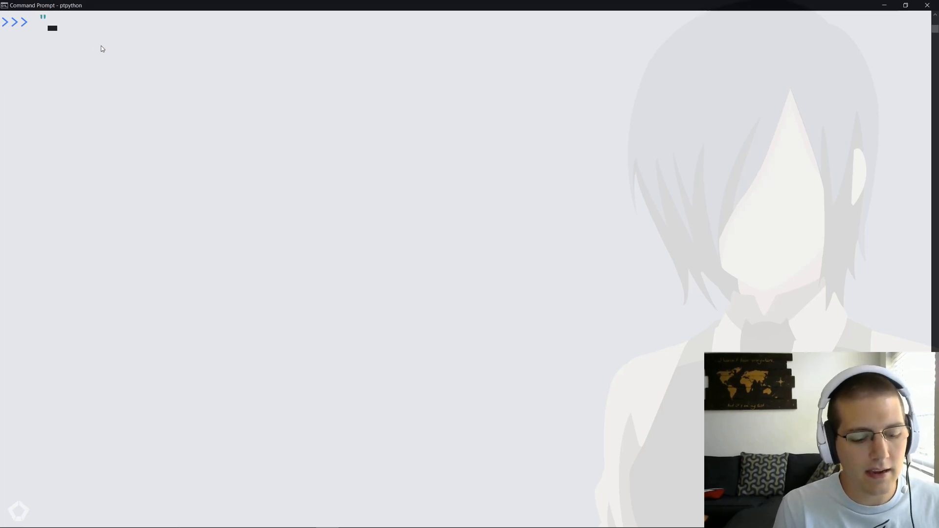
Evaluate the string "Challenge!" and its length, which is 10
text(Challenge!)
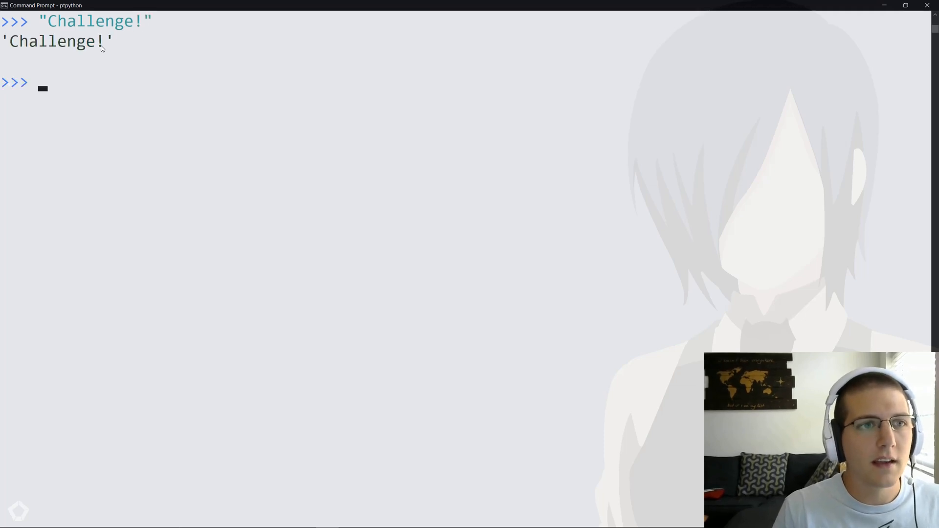
text("Challenge!")
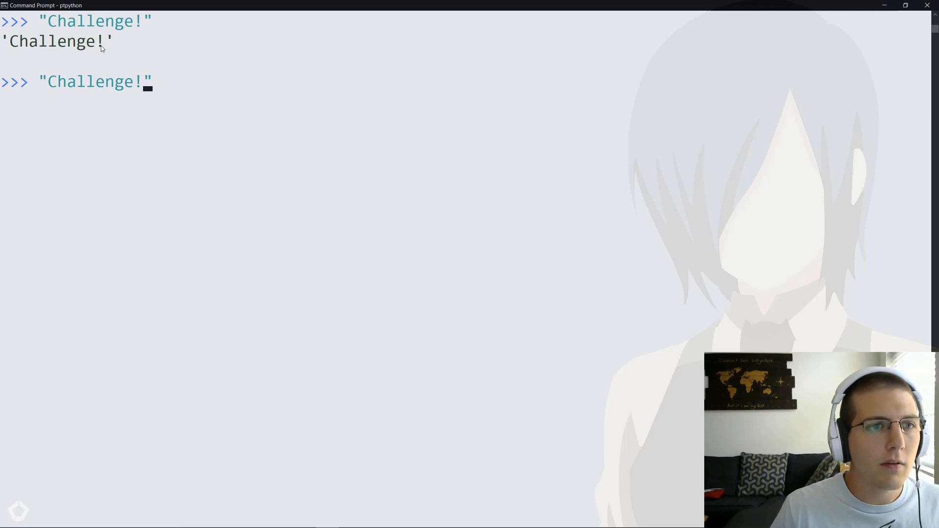
text(len()
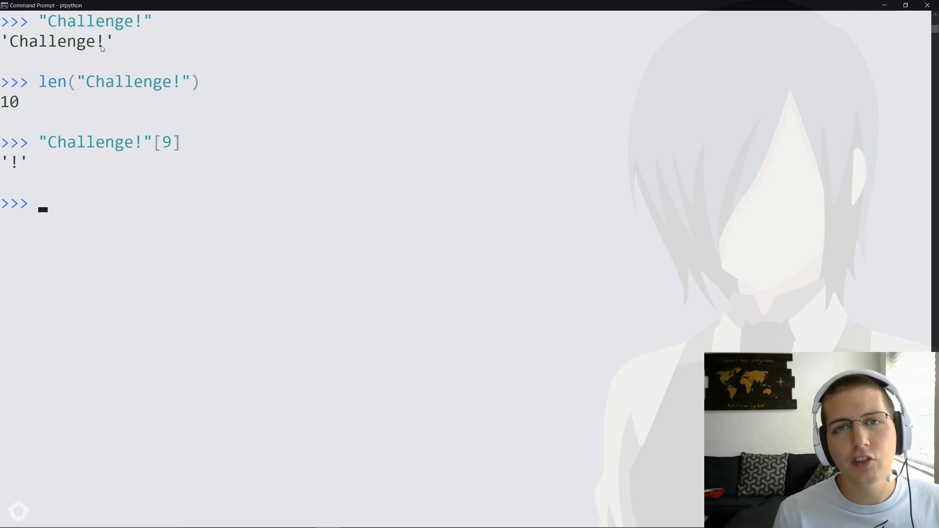
Index "Challenge!" at 9 to get '!' and enter the negative index [-1]
text("Challenge!"[)
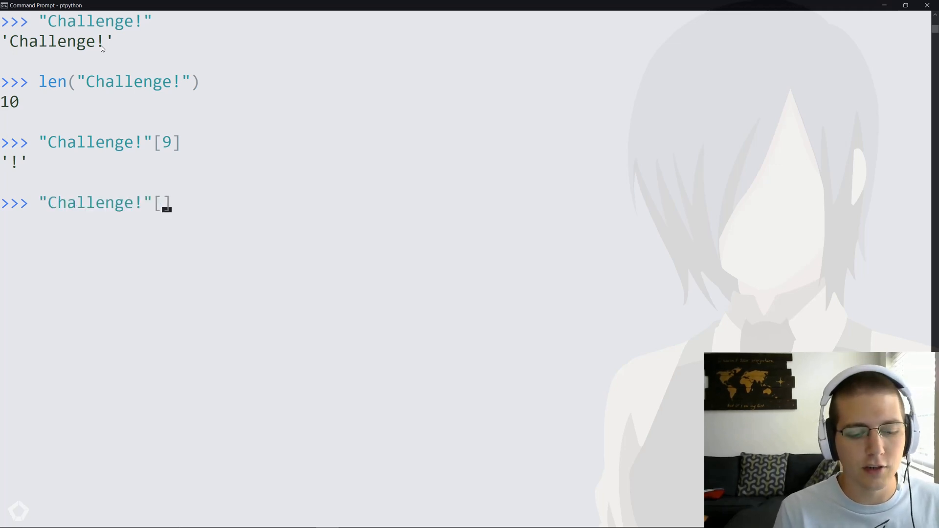
text(-1)
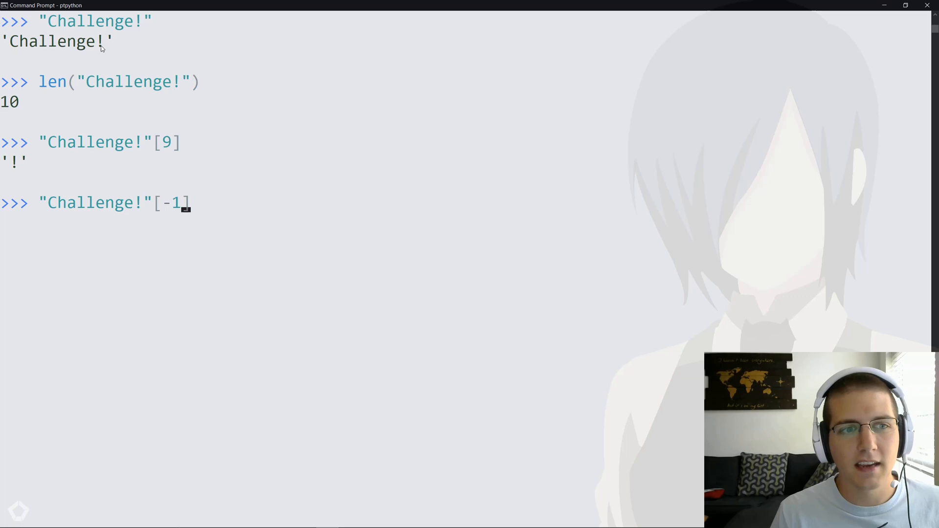